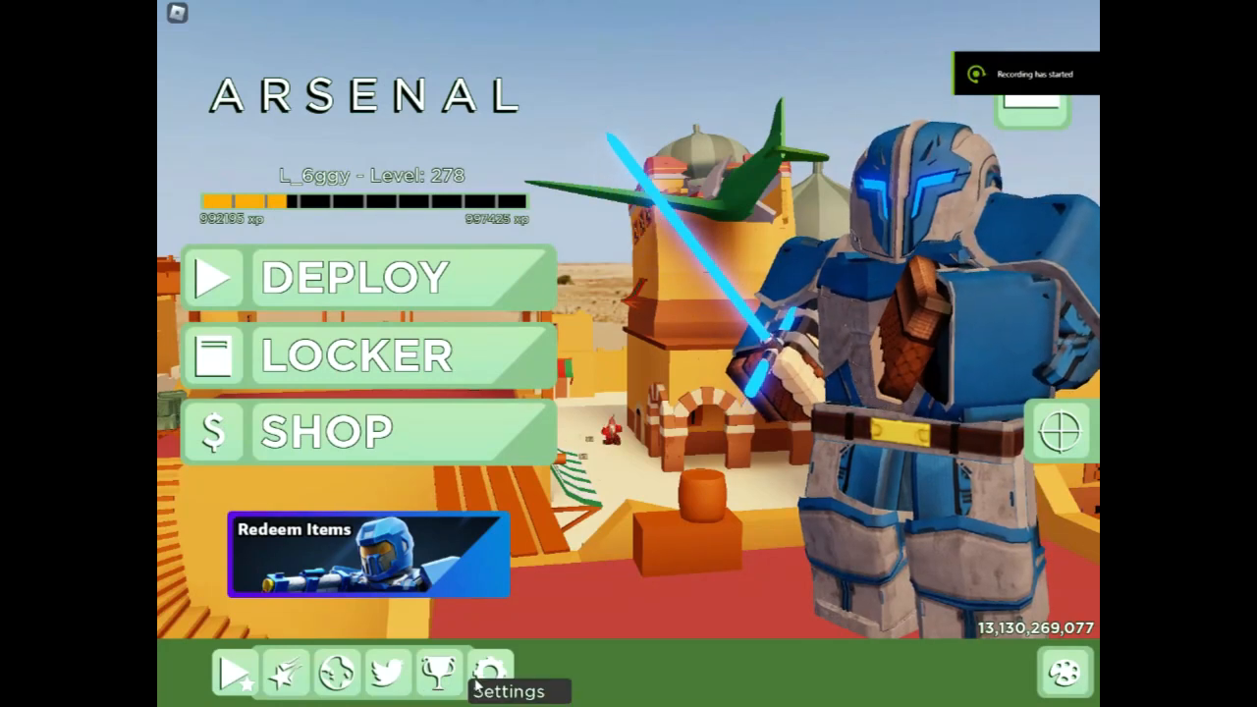
Step: Browse Arsenal's menus, join the first server from the server list, then exit Roblox to the desktop
click(491, 671)
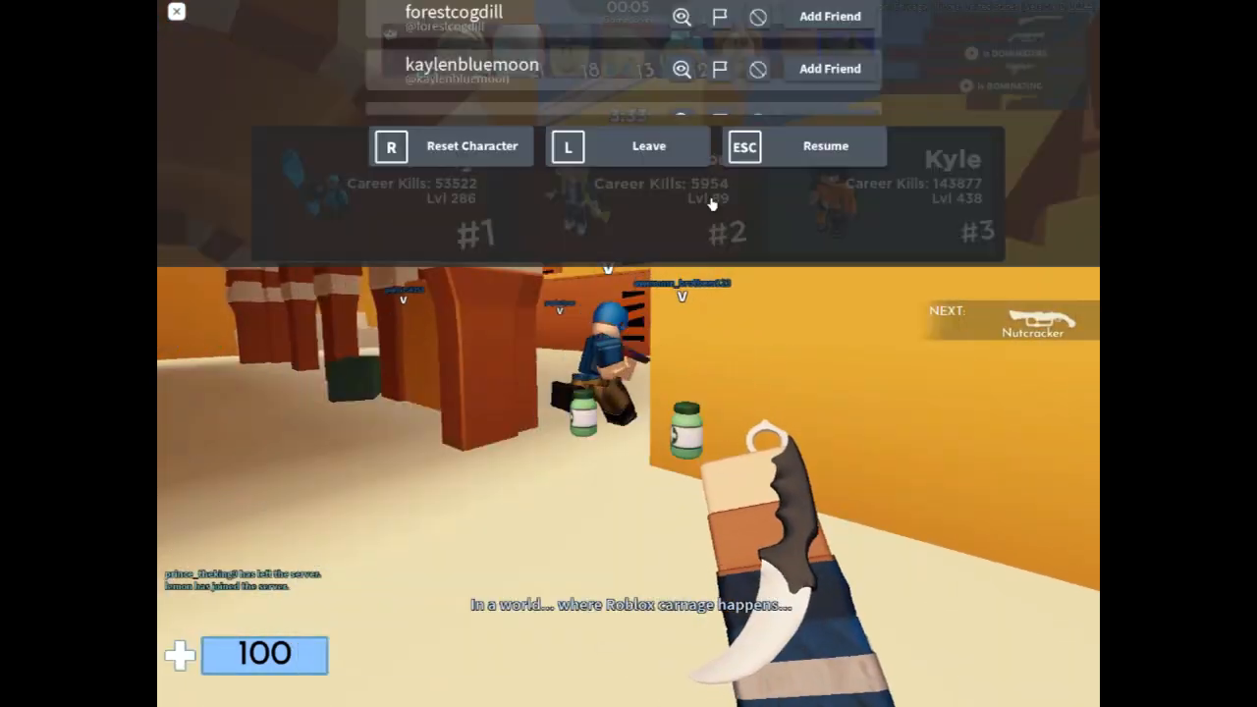
click(554, 149)
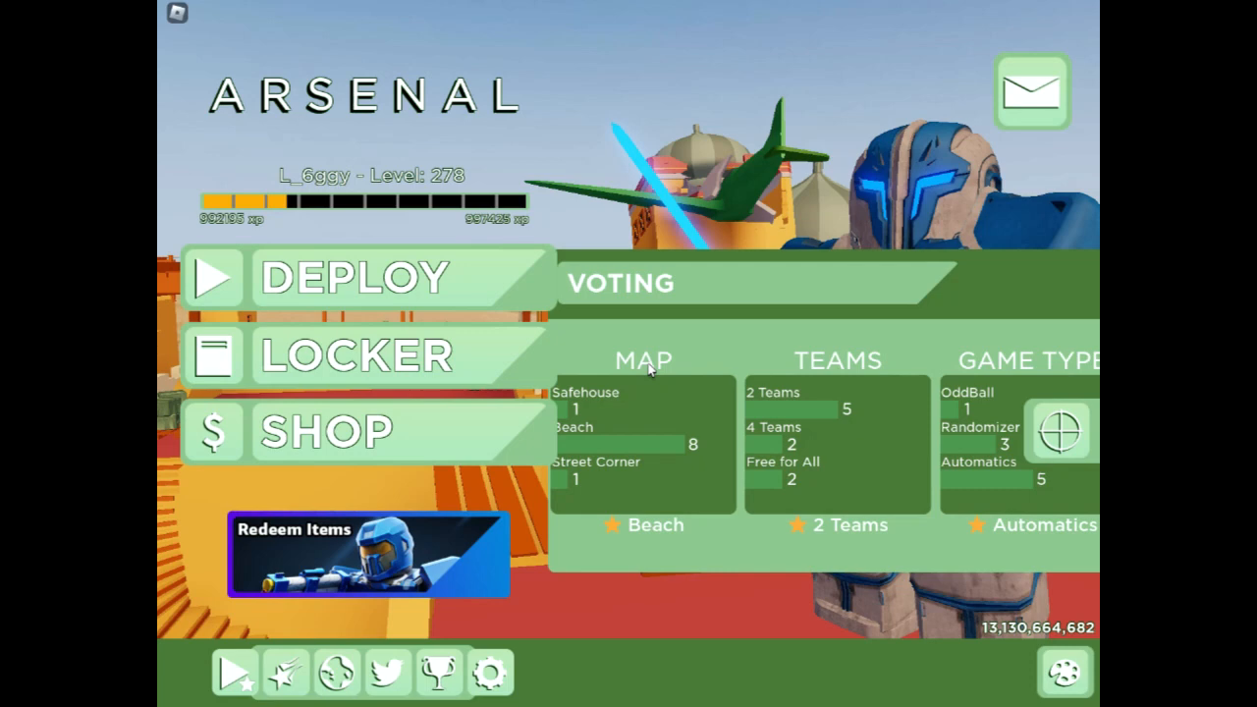
click(335, 671)
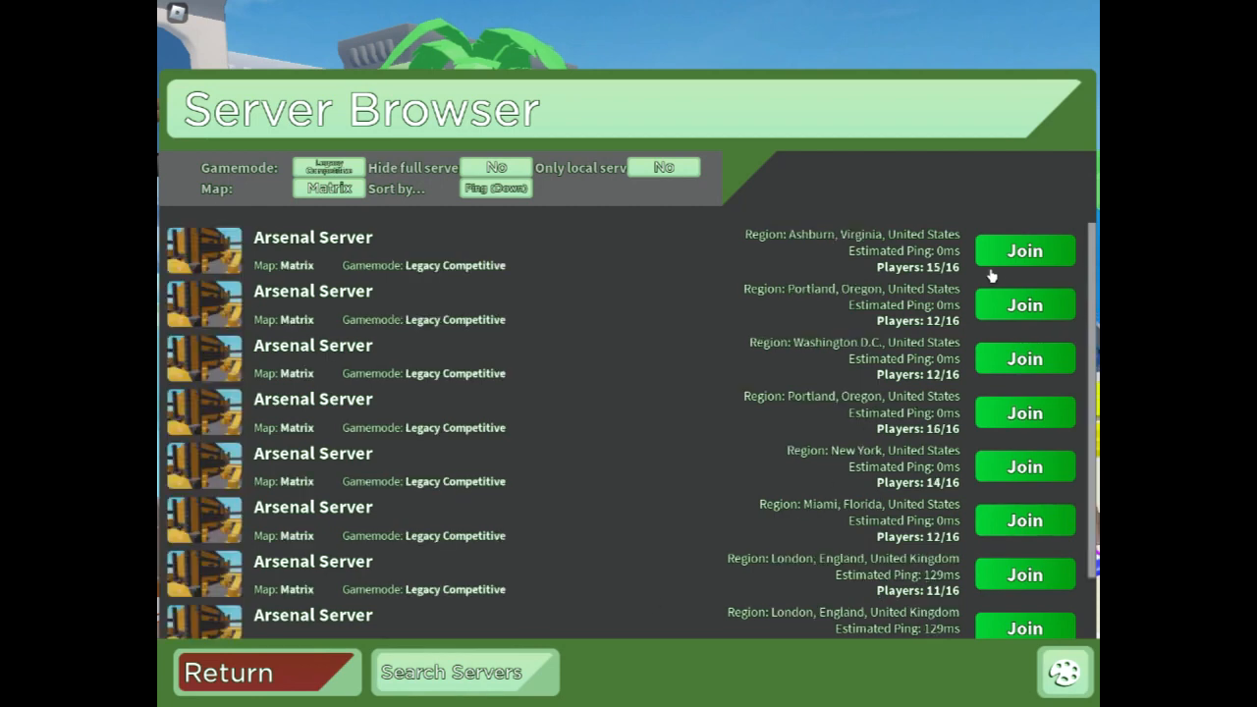
click(1026, 252)
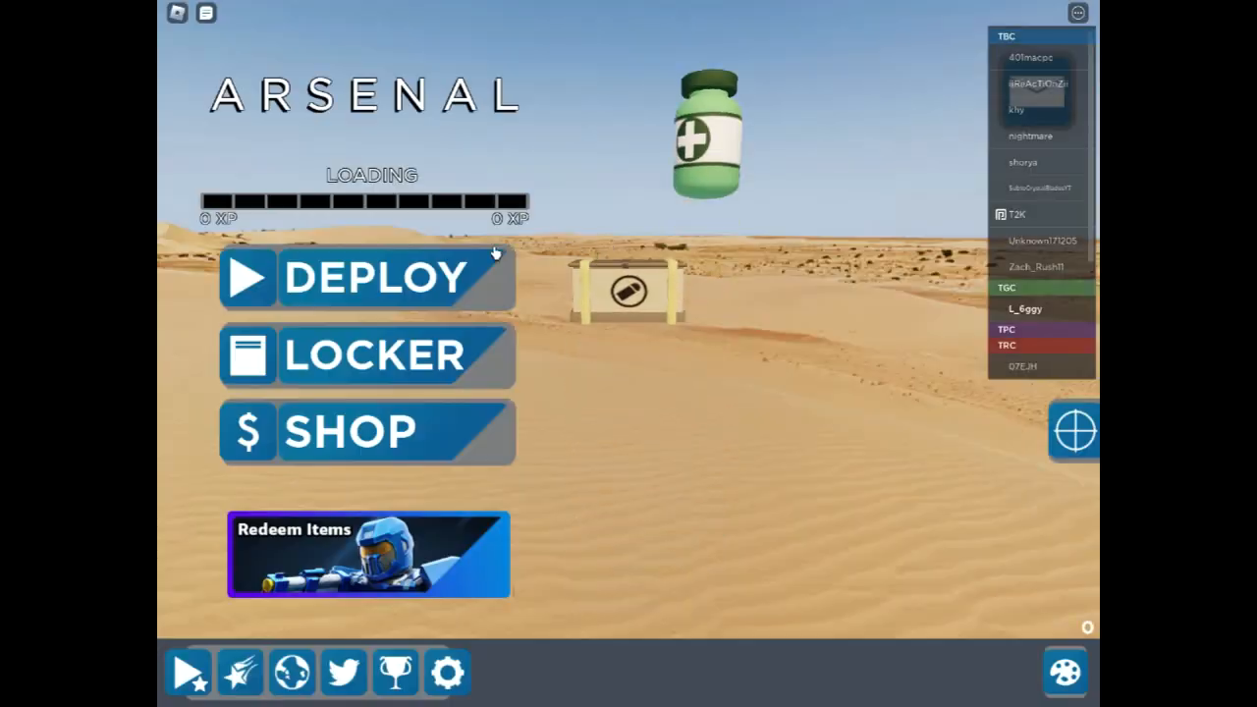
click(366, 277)
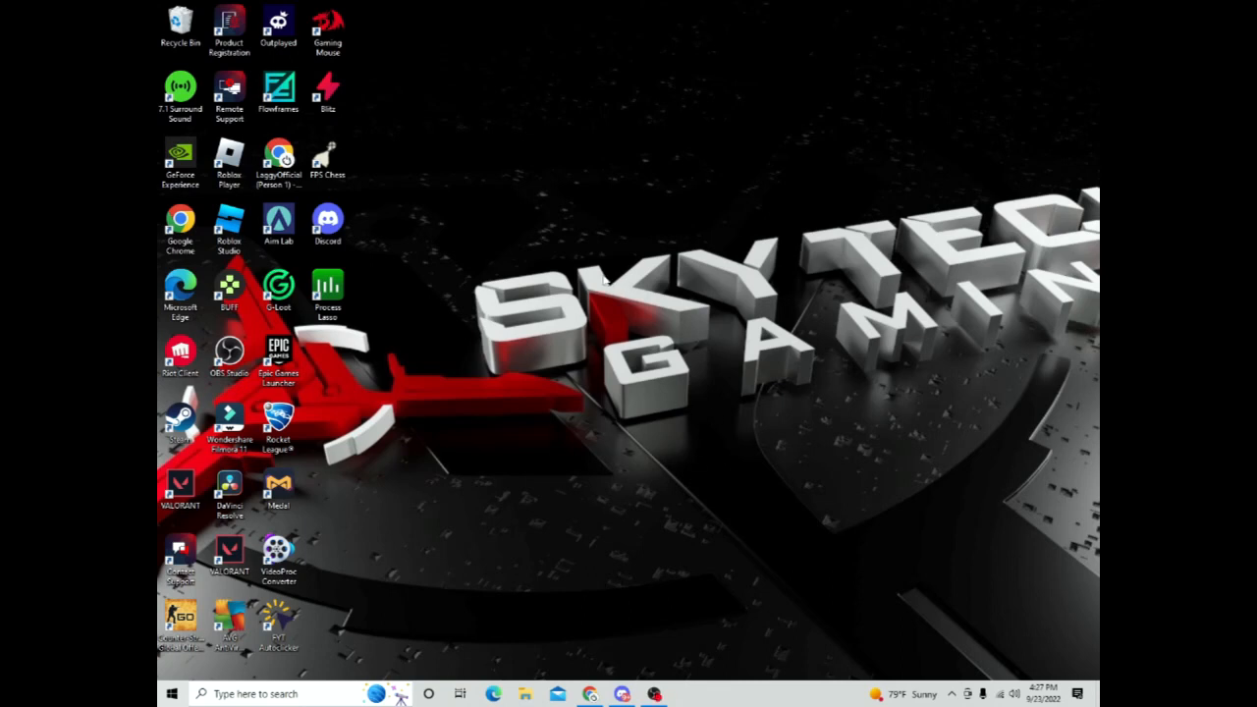
mouse_move(813, 257)
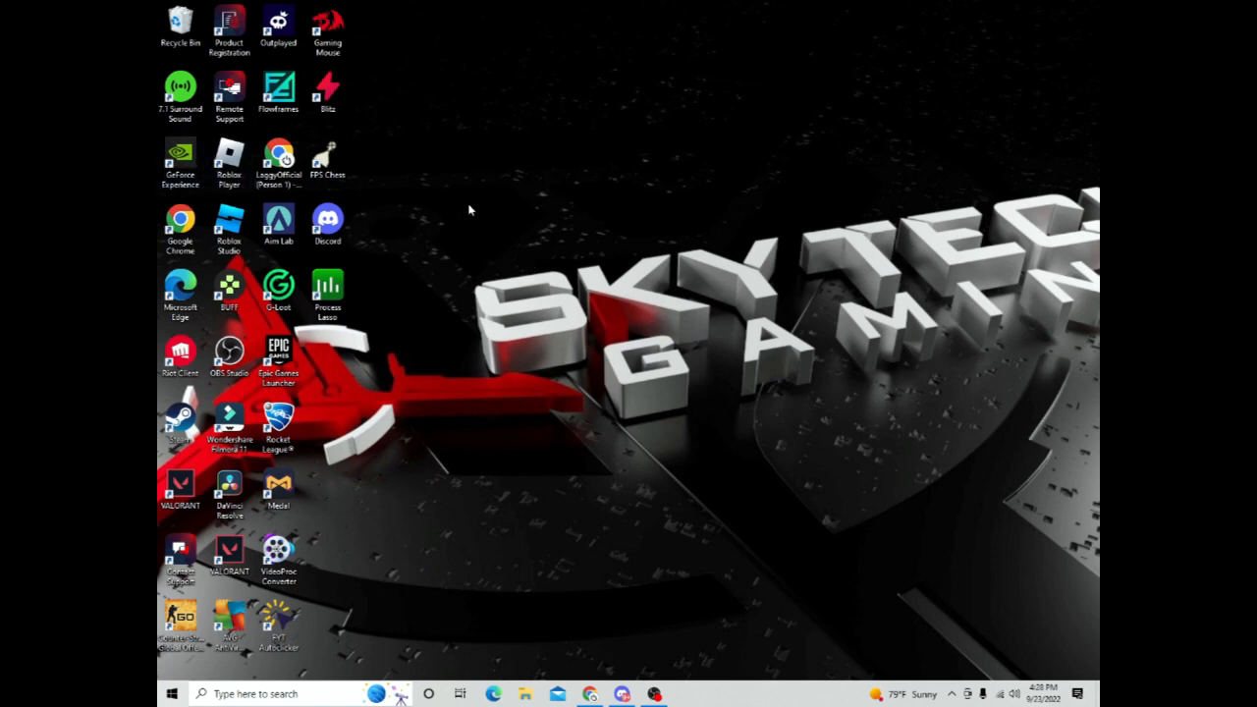
Step: Go to Roblox Player's install folder, create a new folder, decline merging with ClientSettings and delete the duplicate
right_click(228, 157)
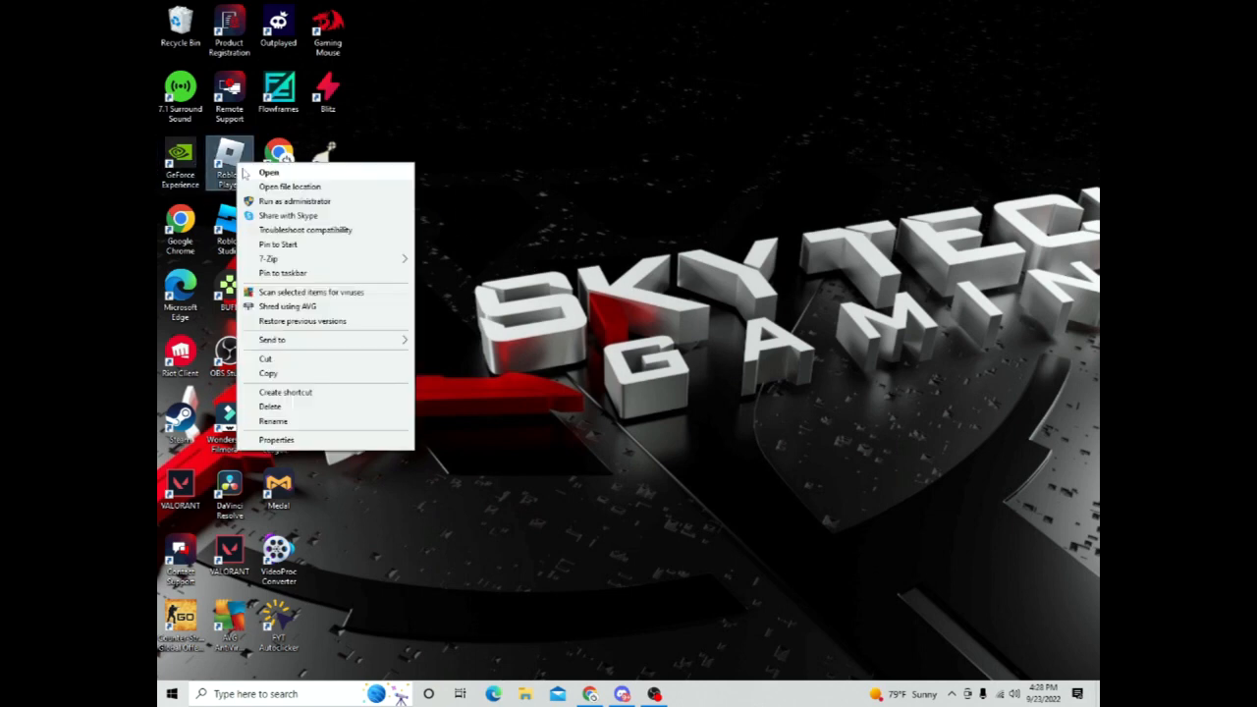
click(289, 187)
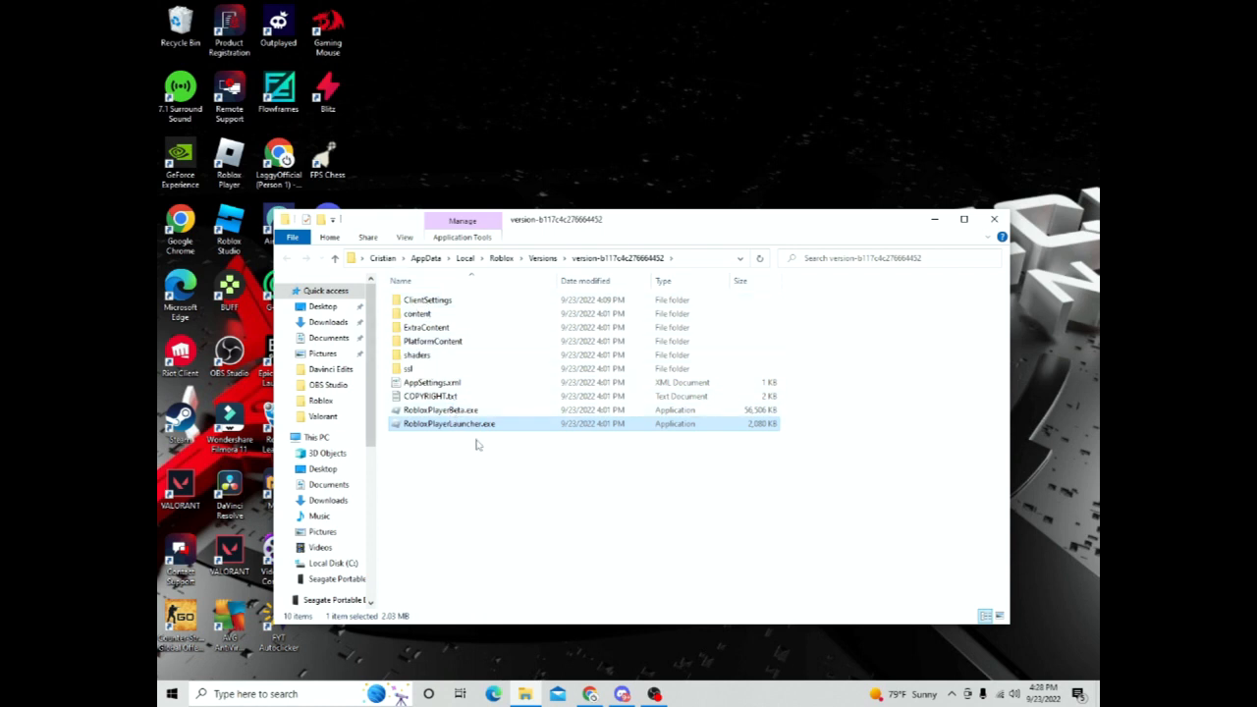
click(432, 474)
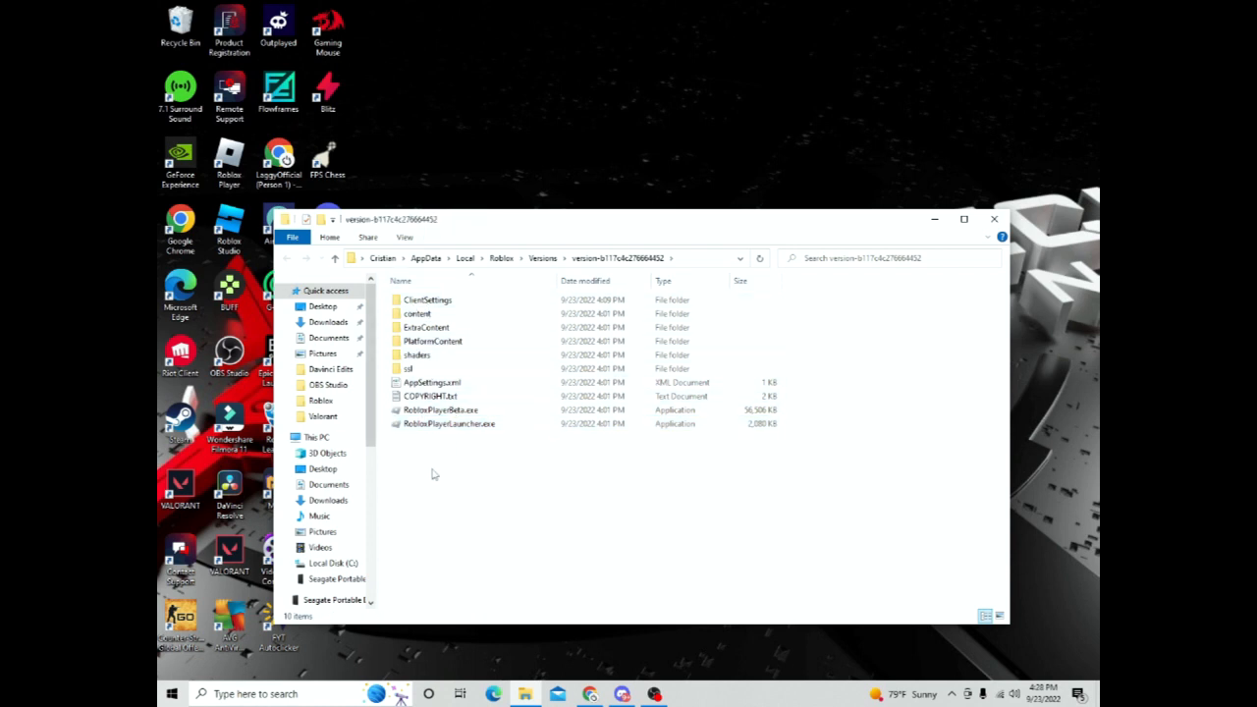
right_click(434, 473)
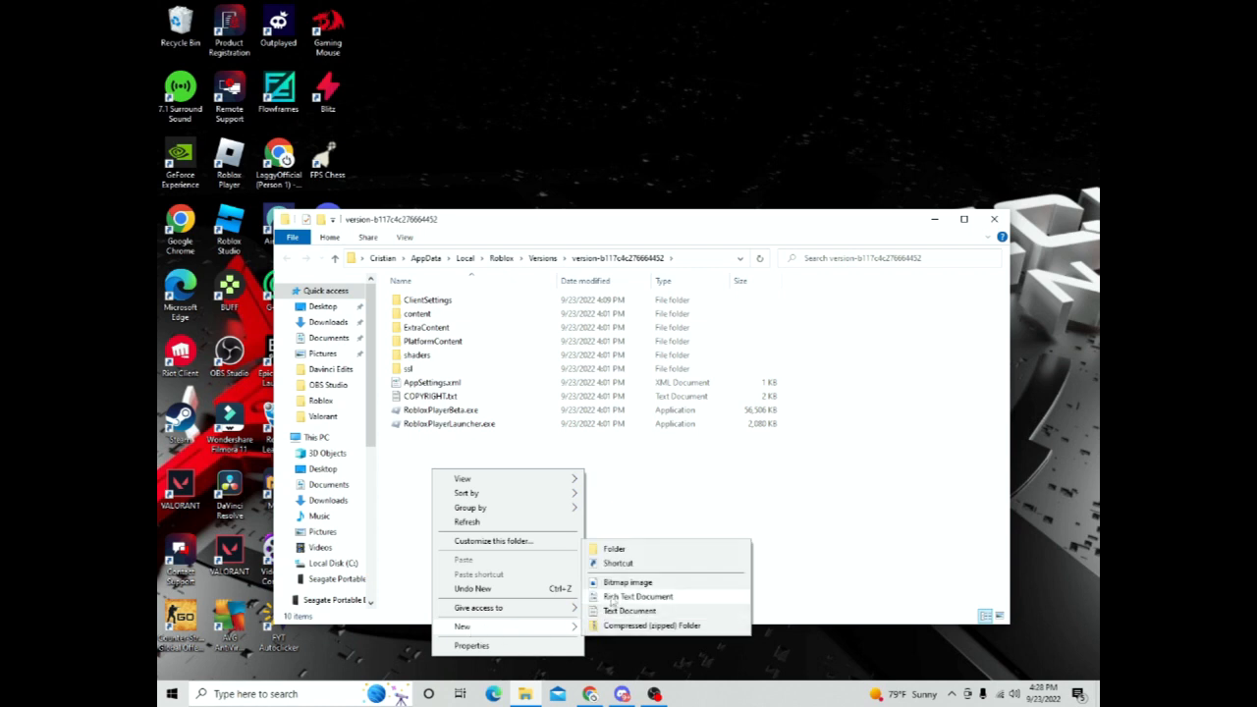
click(613, 548)
text(ClientSettings)
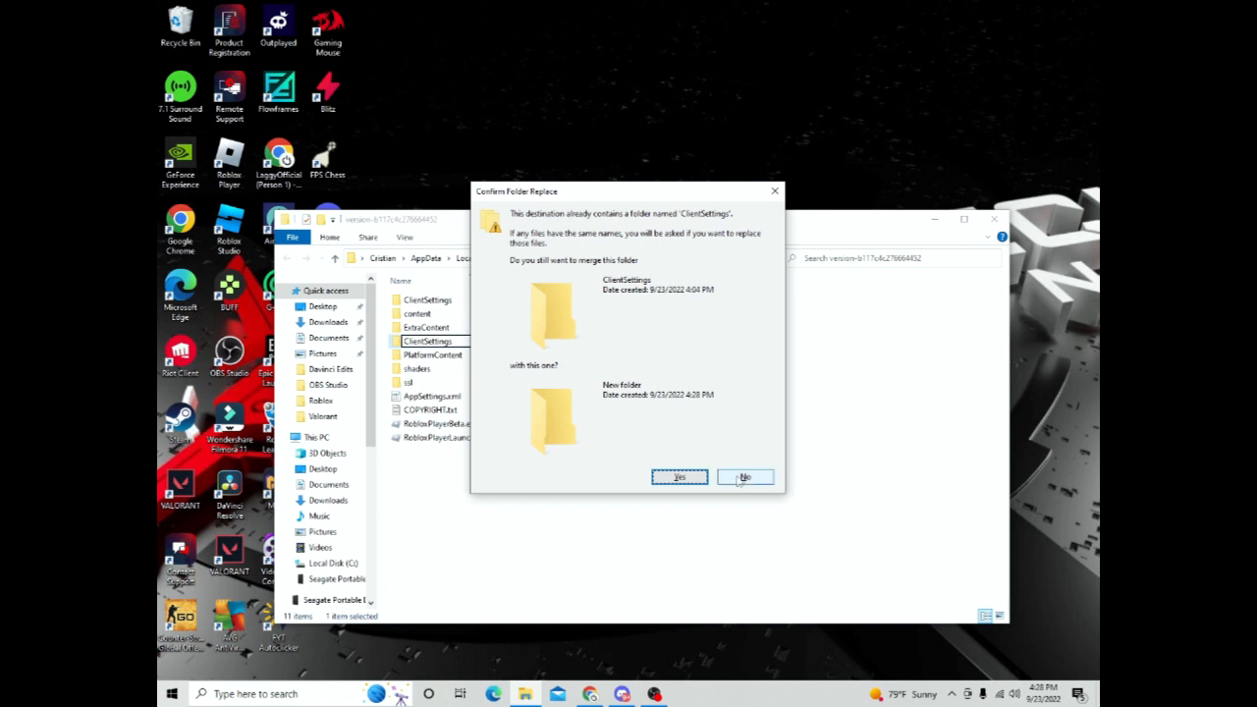
click(744, 477)
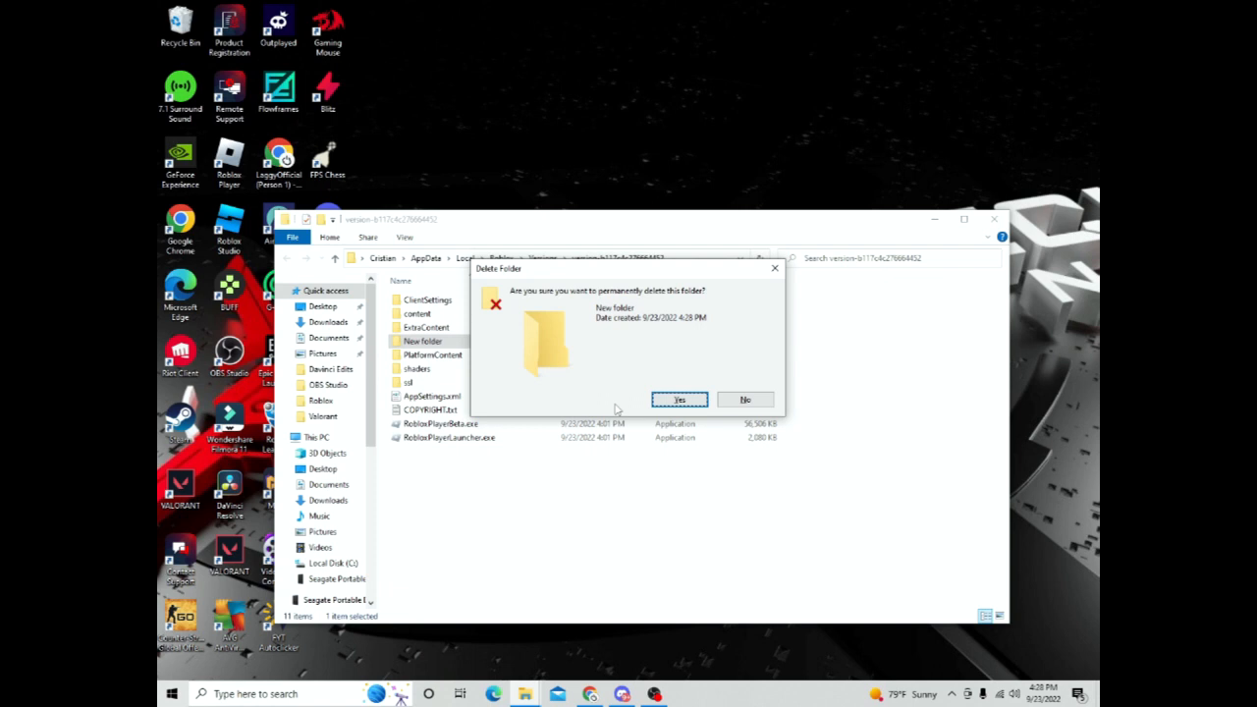
click(680, 401)
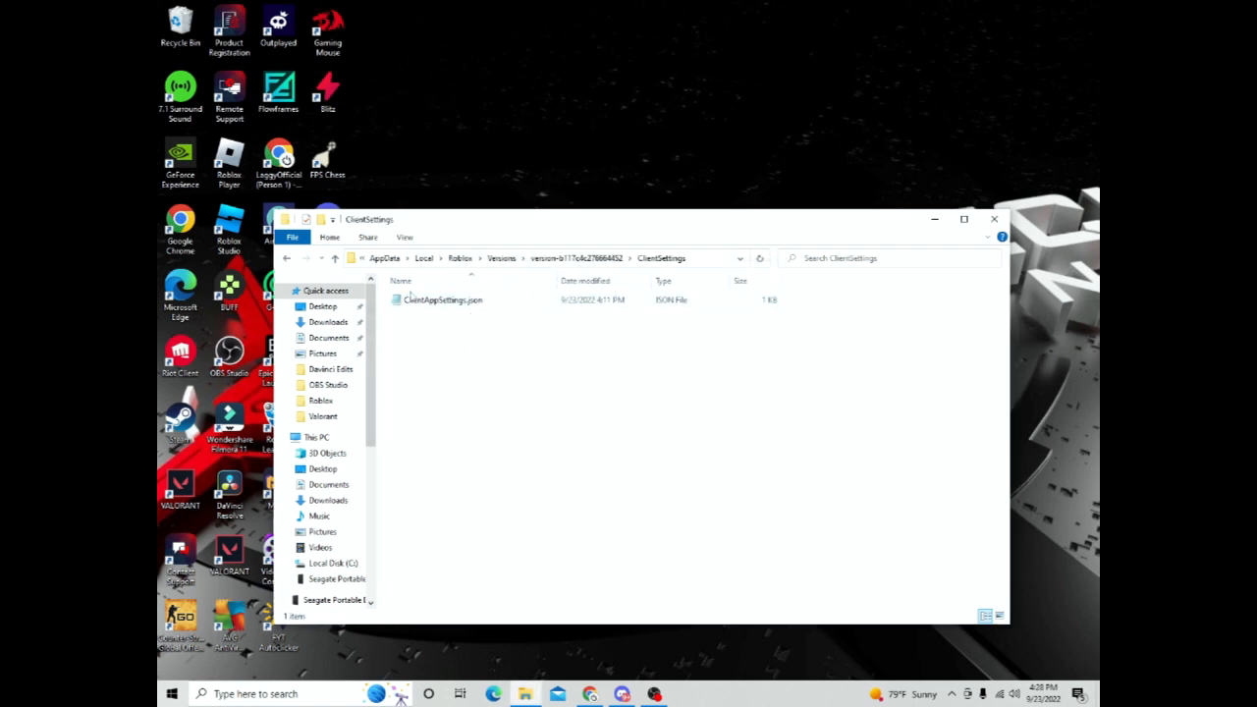
right_click(530, 467)
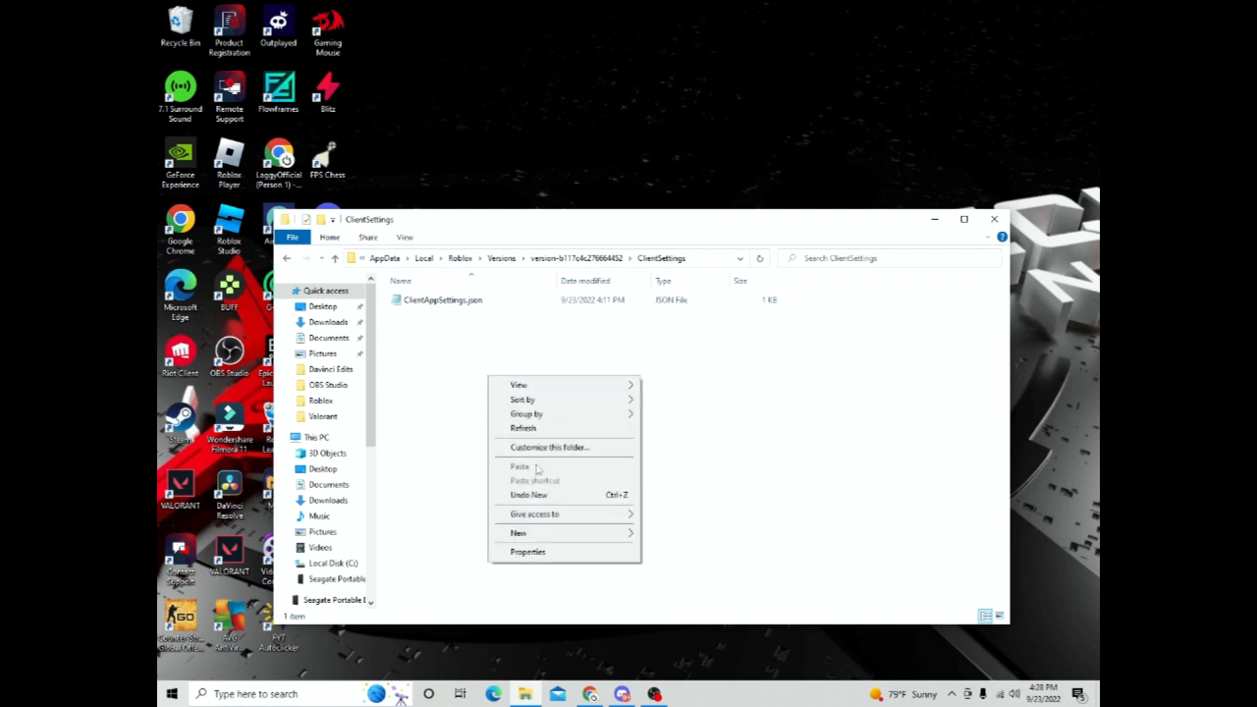
click(519, 532)
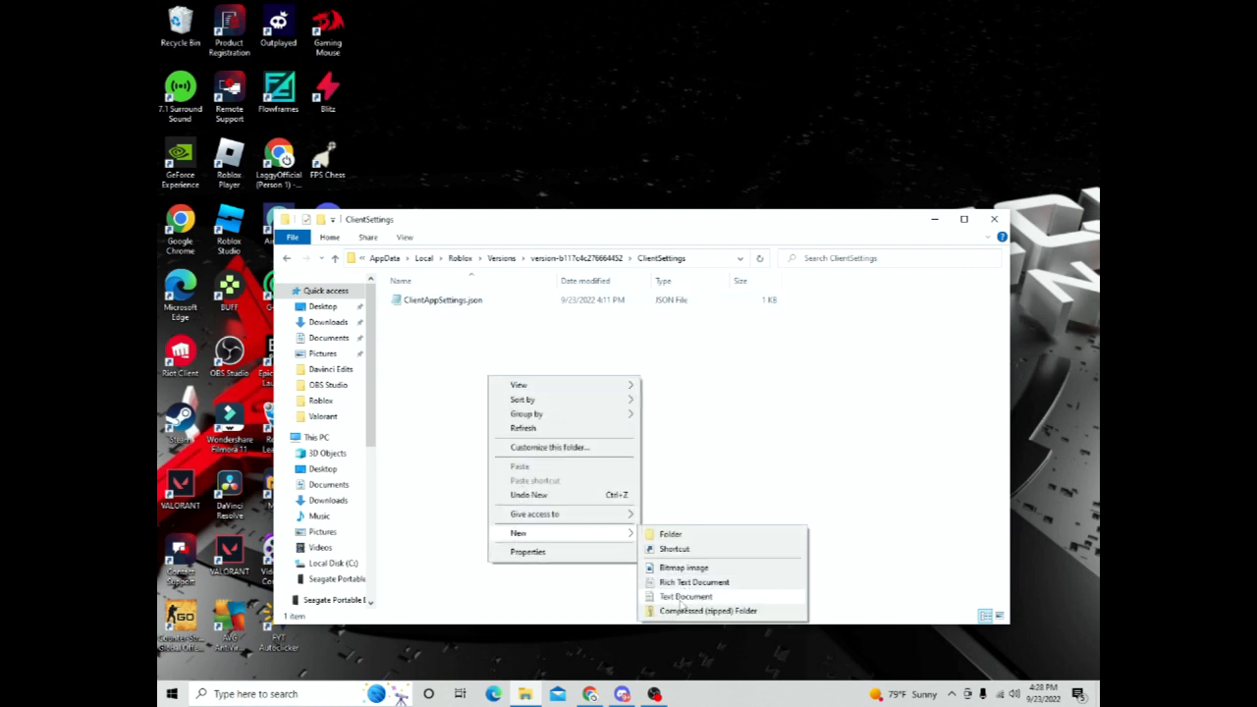
mouse_move(410, 495)
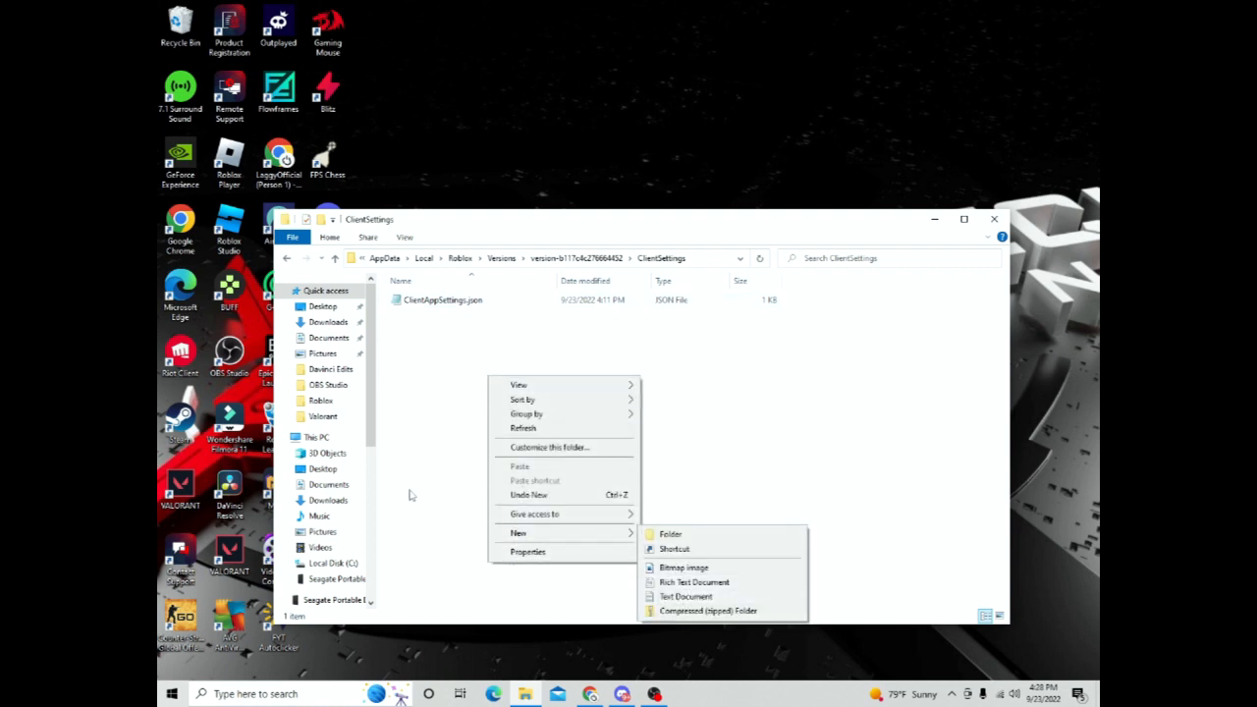
click(442, 299)
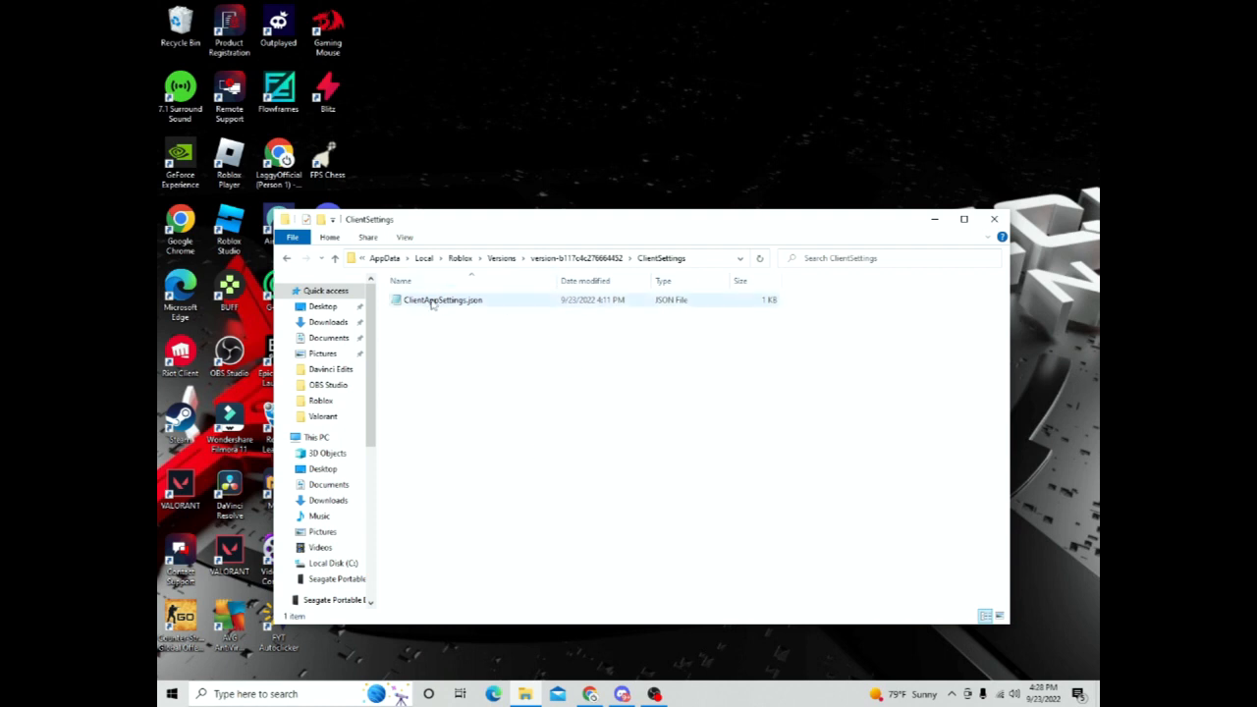
mouse_move(442, 298)
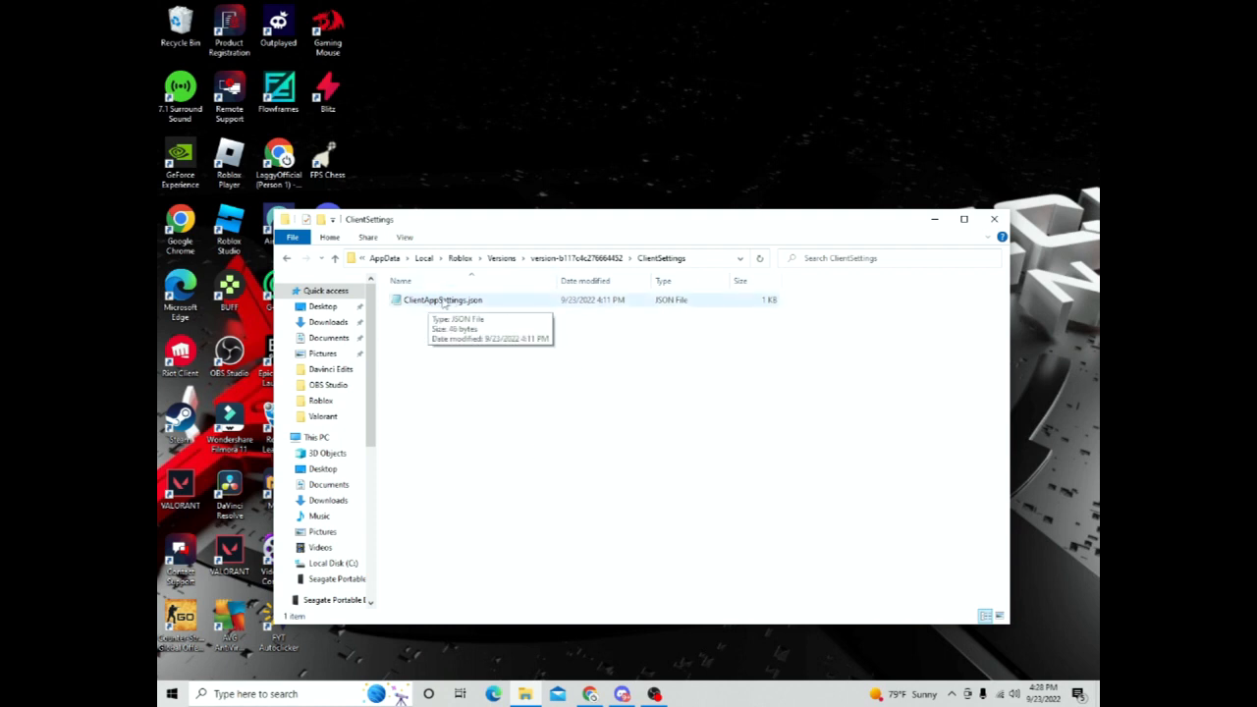
click(442, 298)
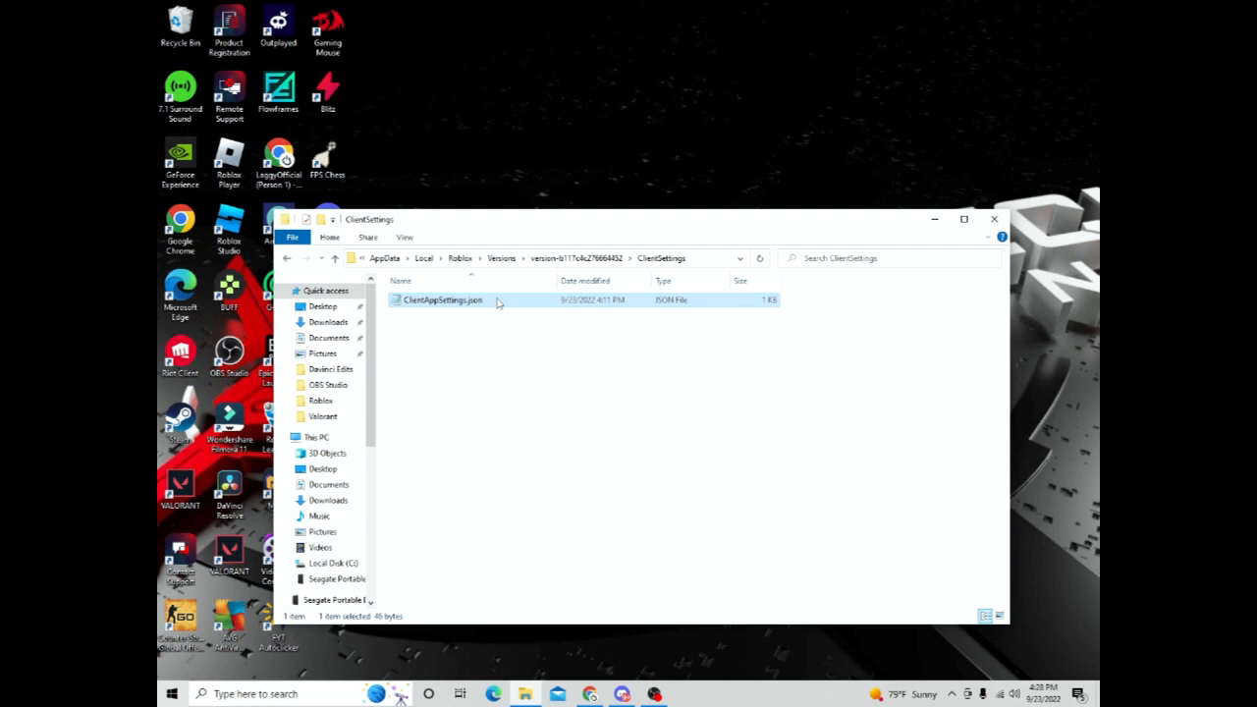
mouse_move(440, 306)
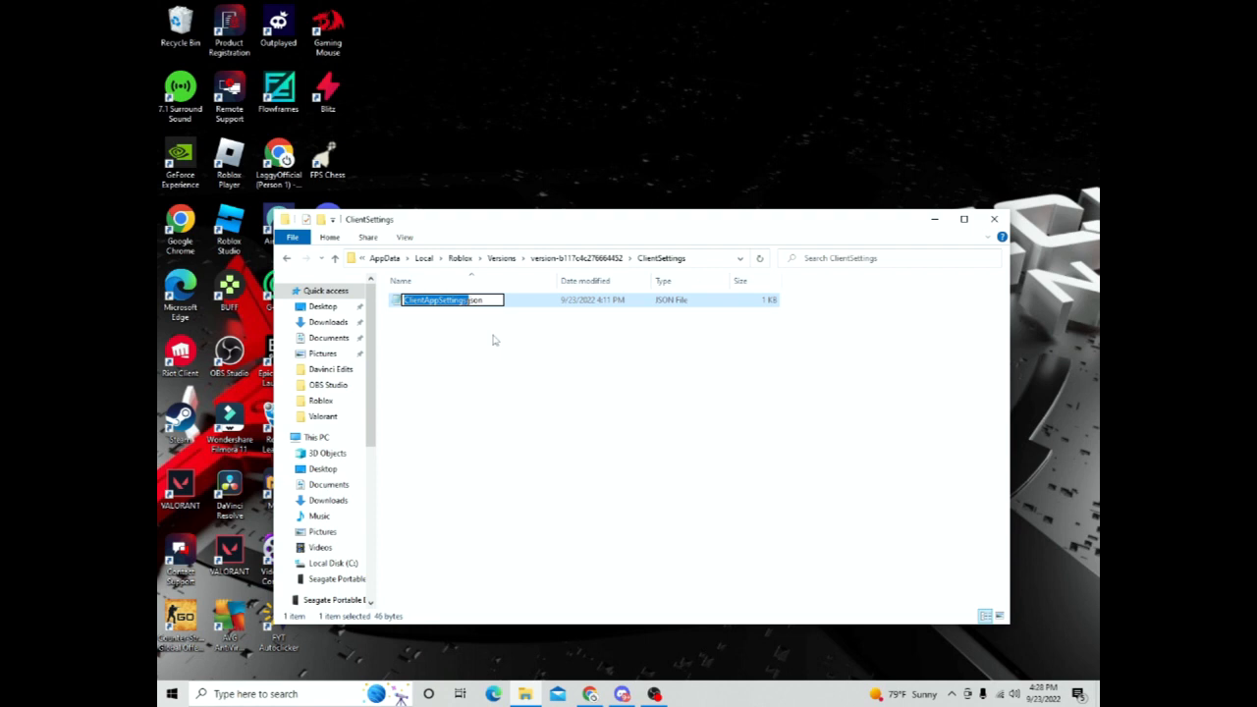
text(Client)
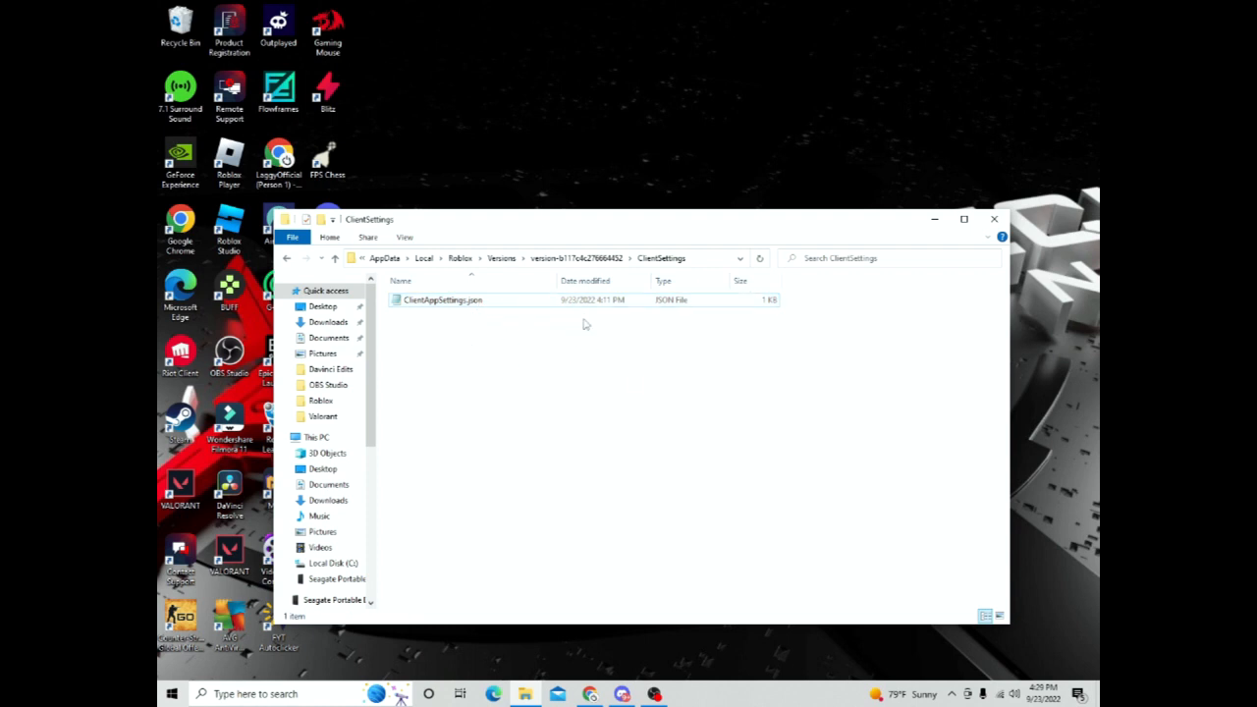
mouse_move(485, 467)
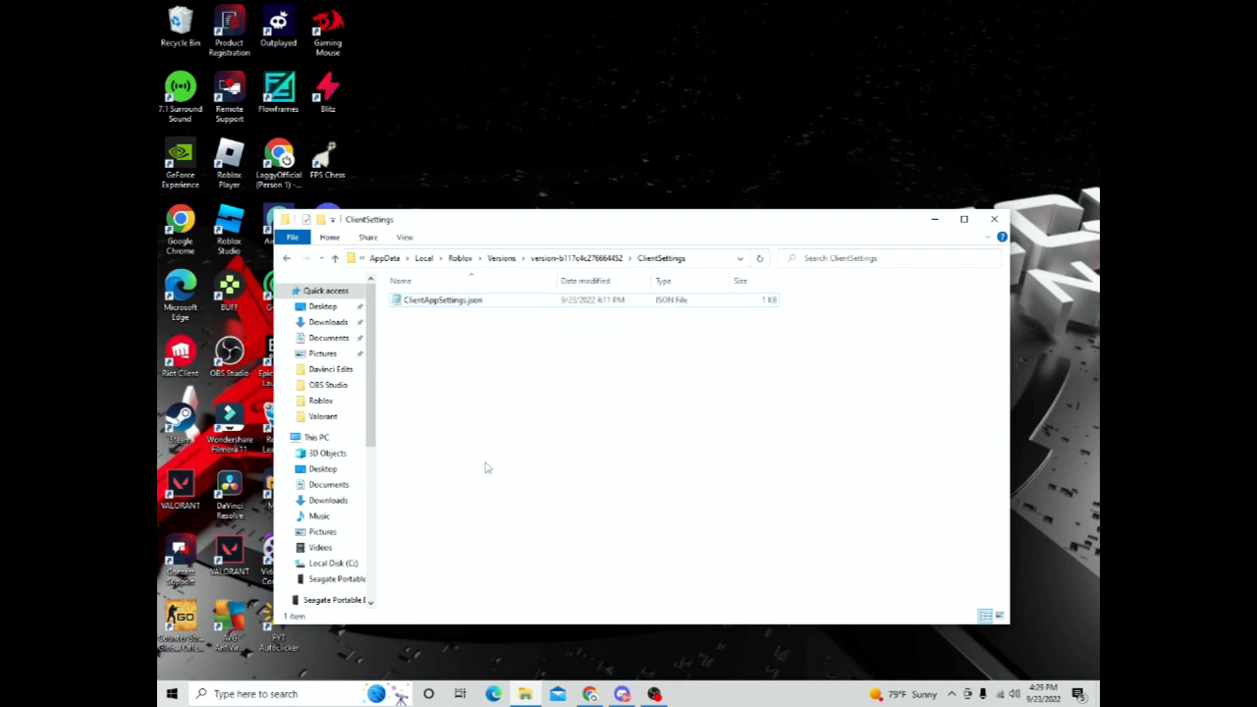
mouse_move(468, 406)
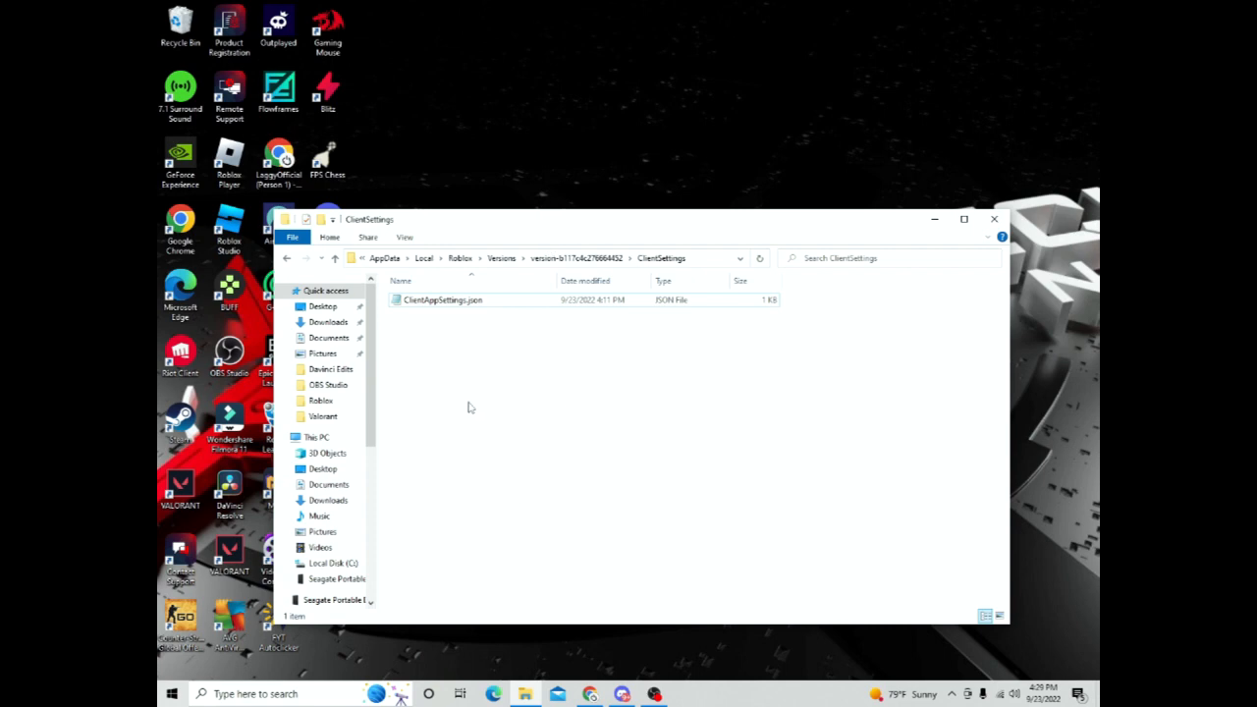
click(173, 695)
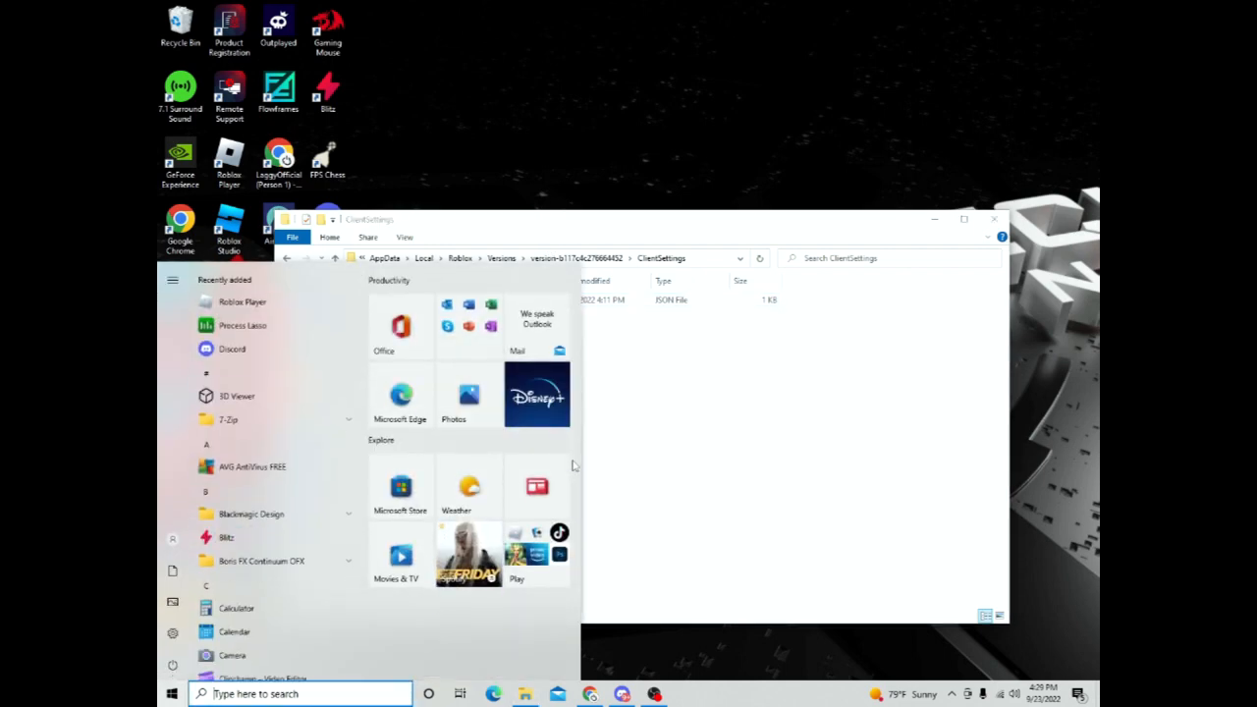
Step: In File Explorer Options' View settings, uncheck 'Hide extensions for known file types' and apply it
text(file explorer op)
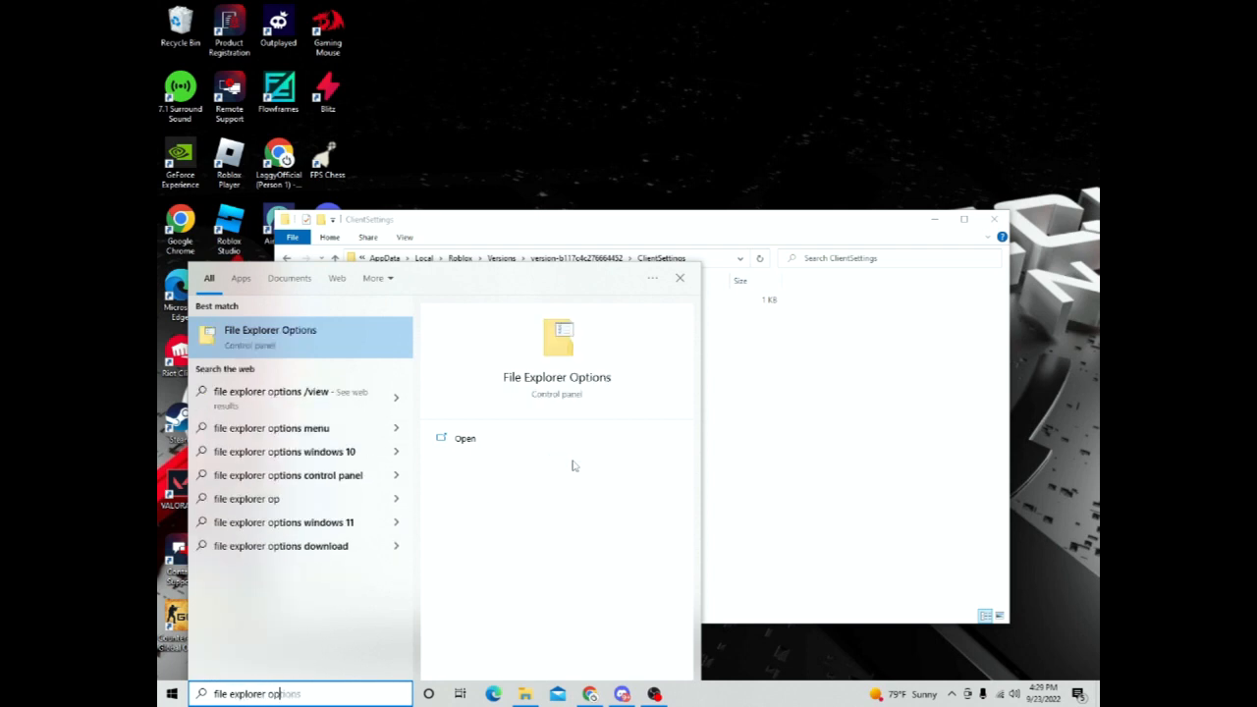
click(464, 438)
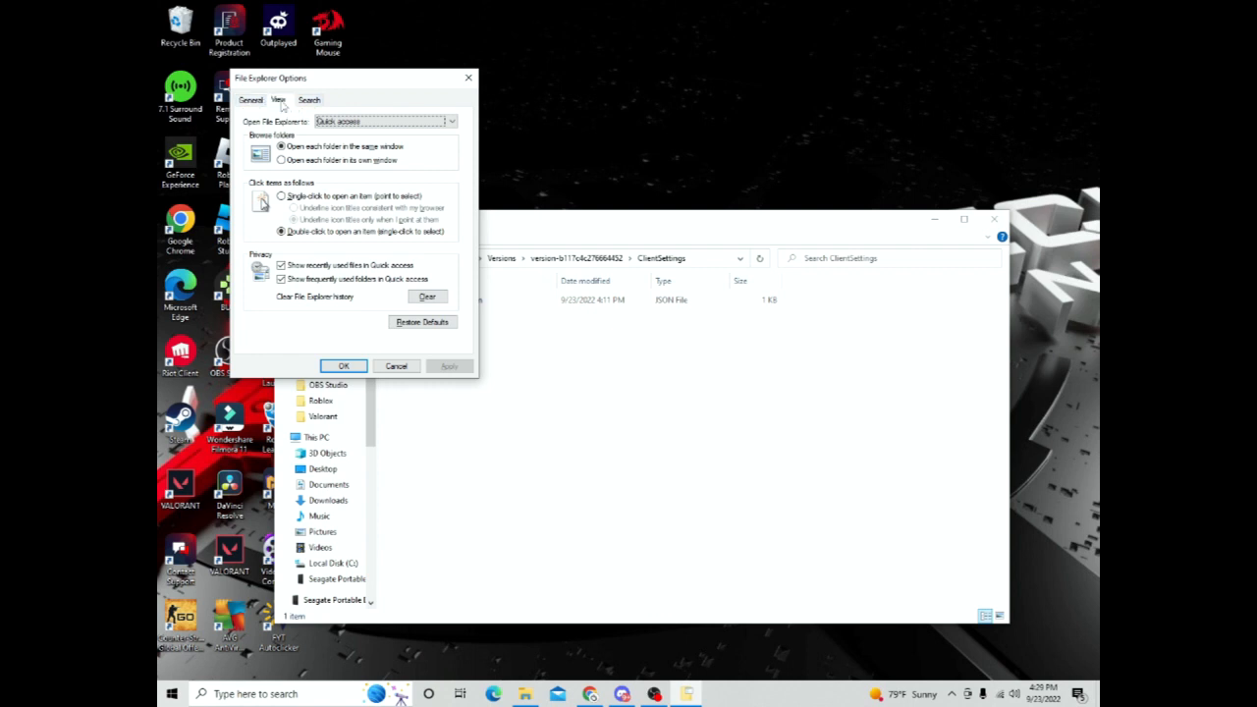
click(279, 98)
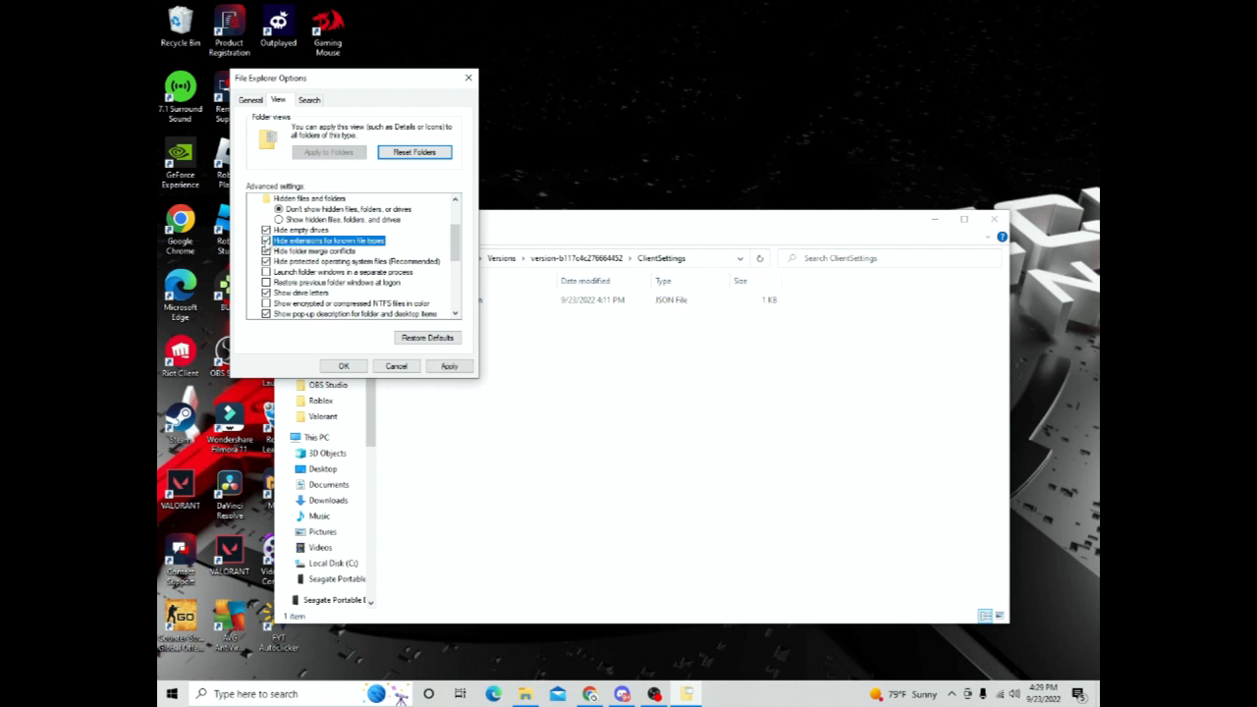
click(267, 239)
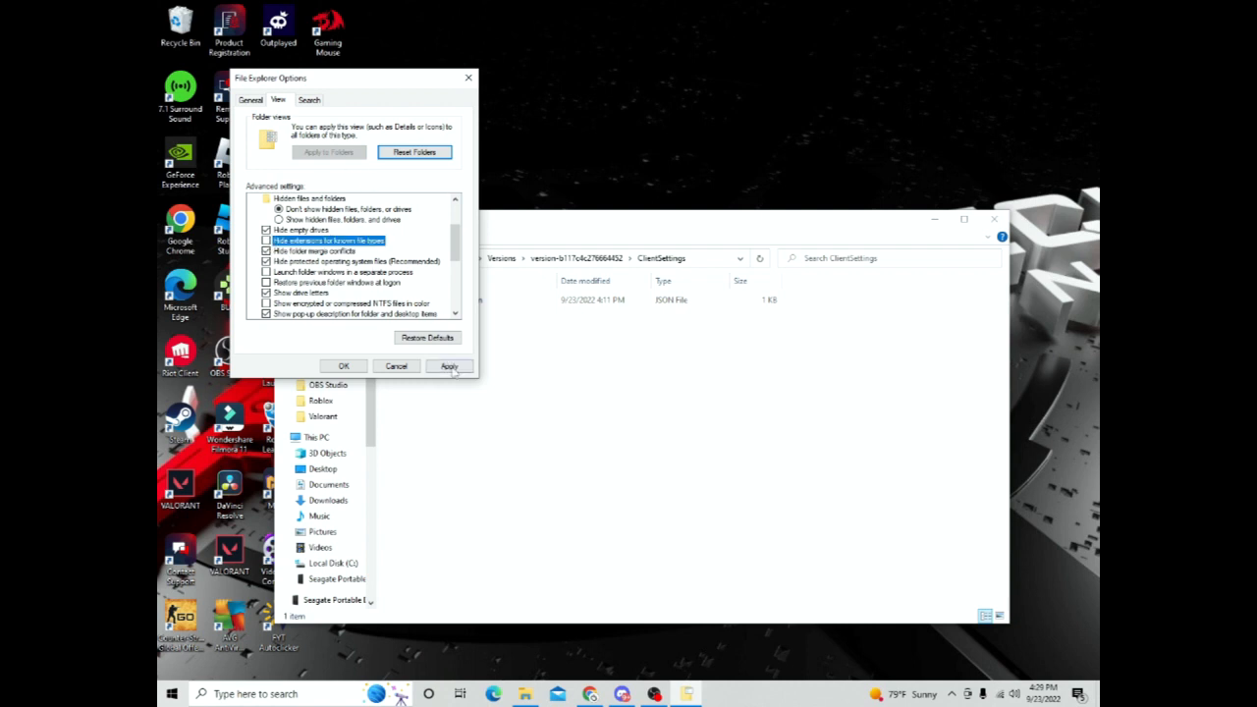
click(344, 365)
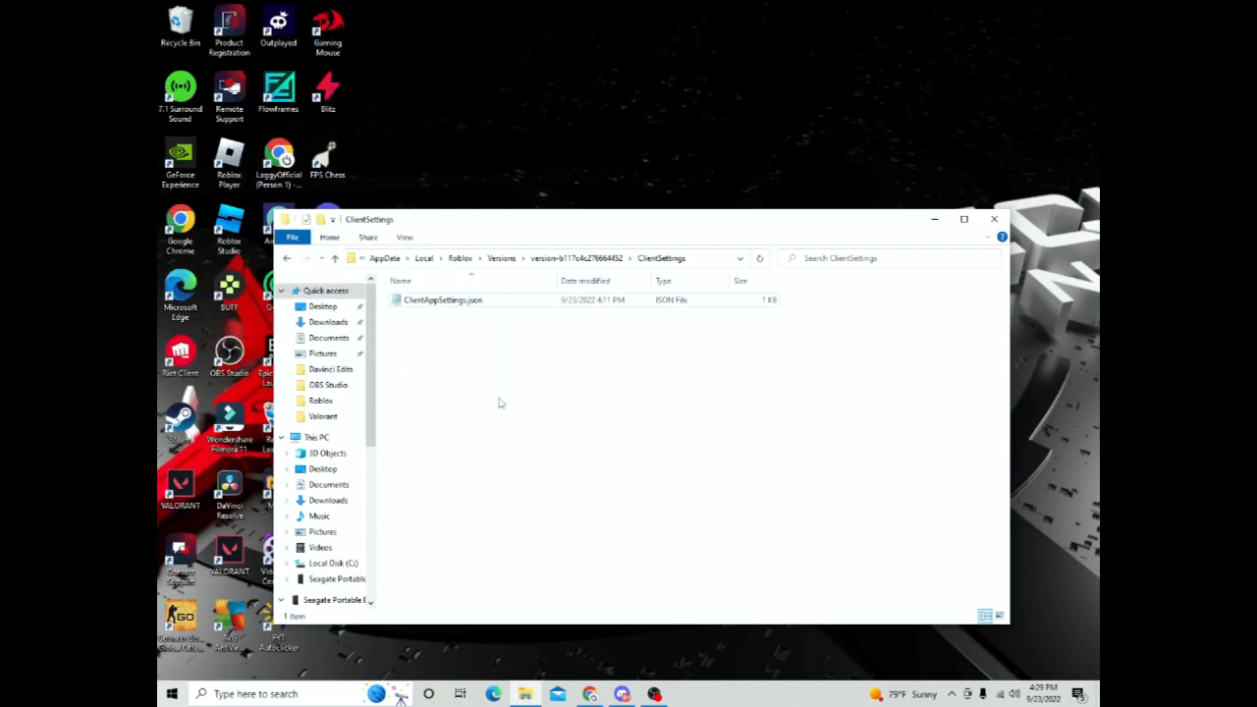
Step: Open ClientAppSettings.json from the ClientSettings folder in Notepad
double_click(443, 299)
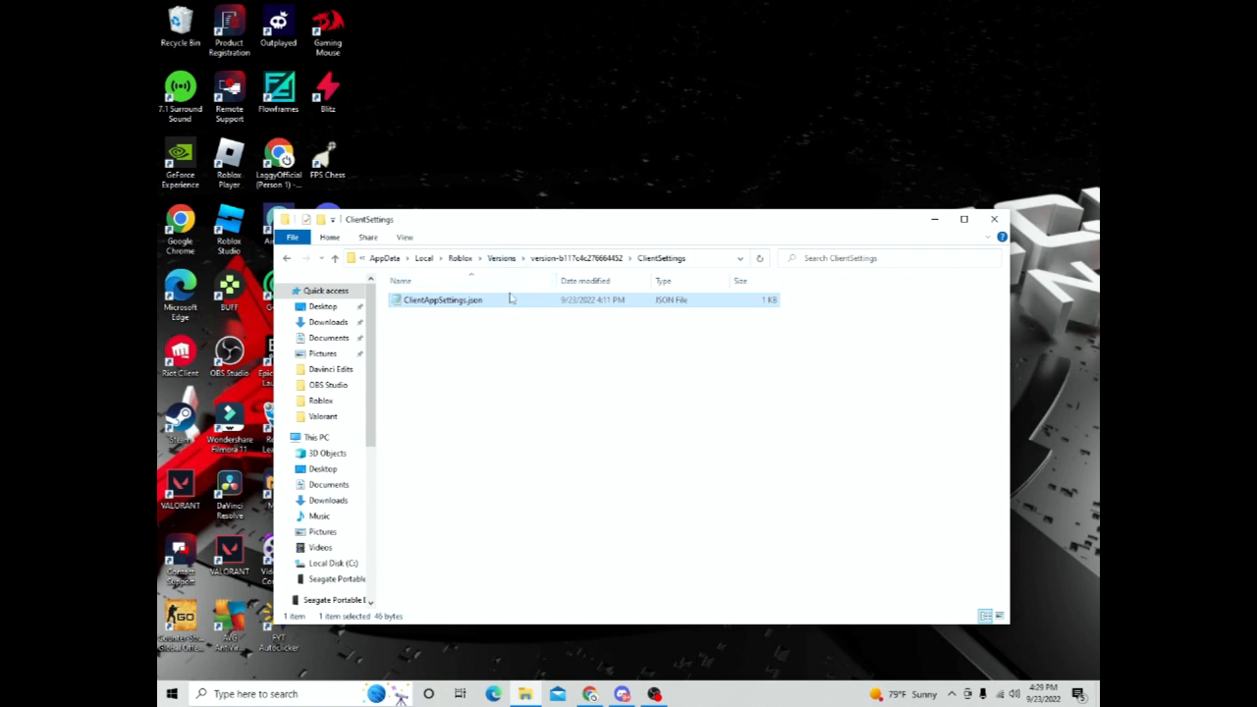
mouse_move(511, 298)
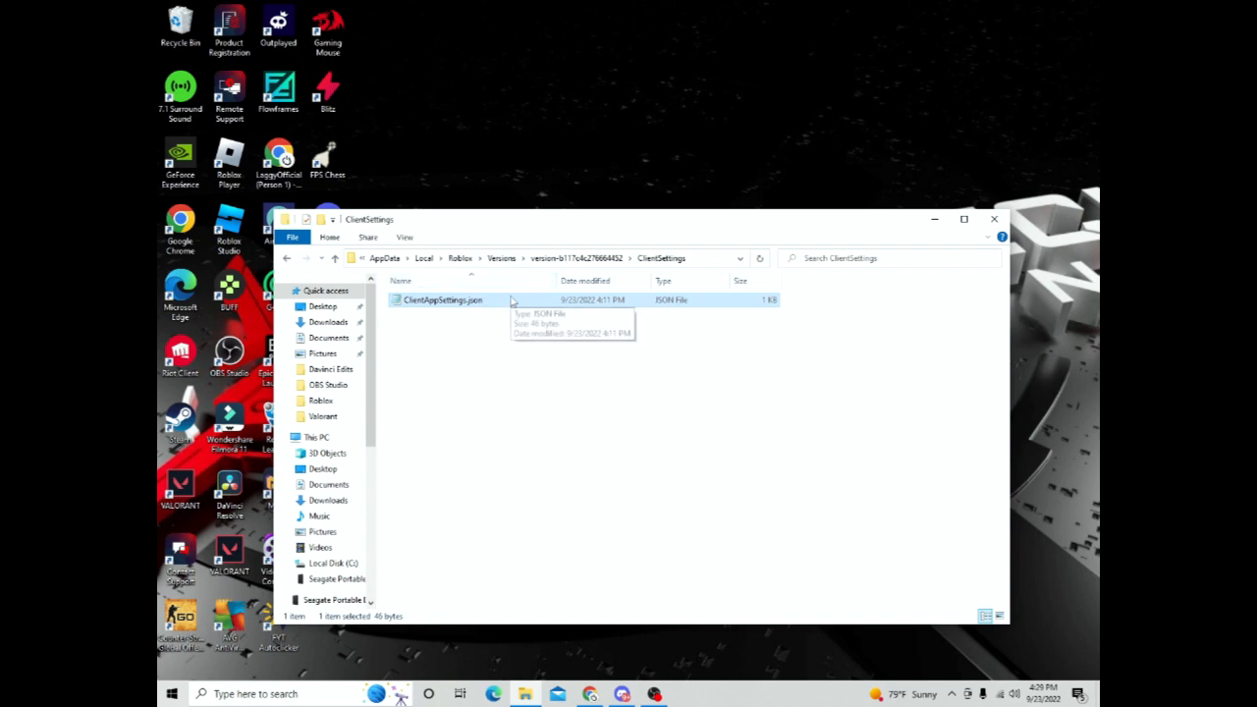
double_click(442, 299)
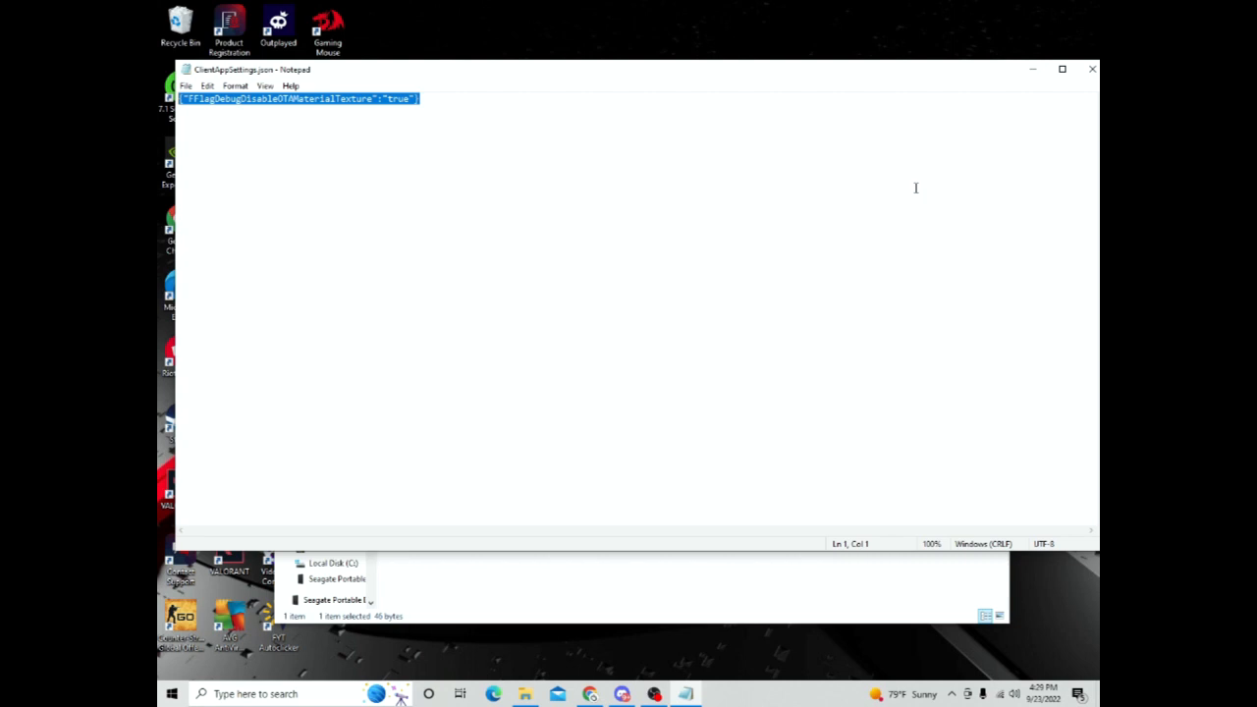
Step: Leave the FFlagDebugDisableOTAMaterialTexture true line in the file and close Notepad
click(421, 98)
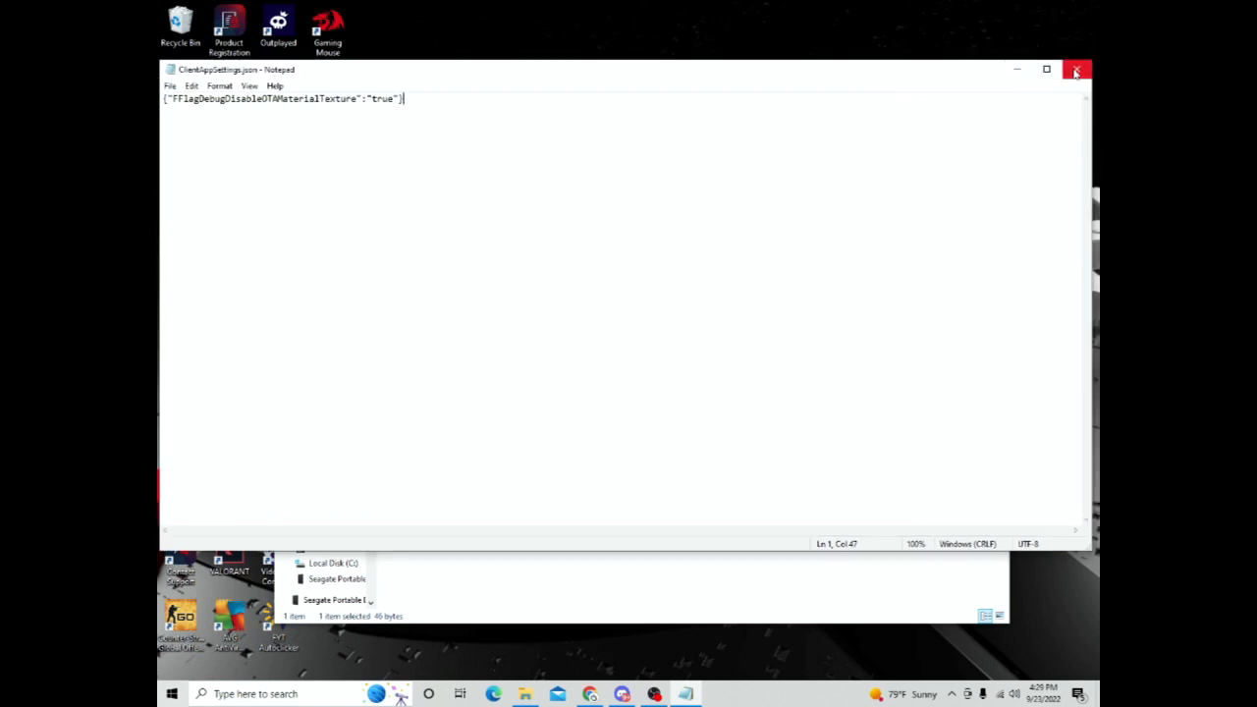
mouse_move(1076, 70)
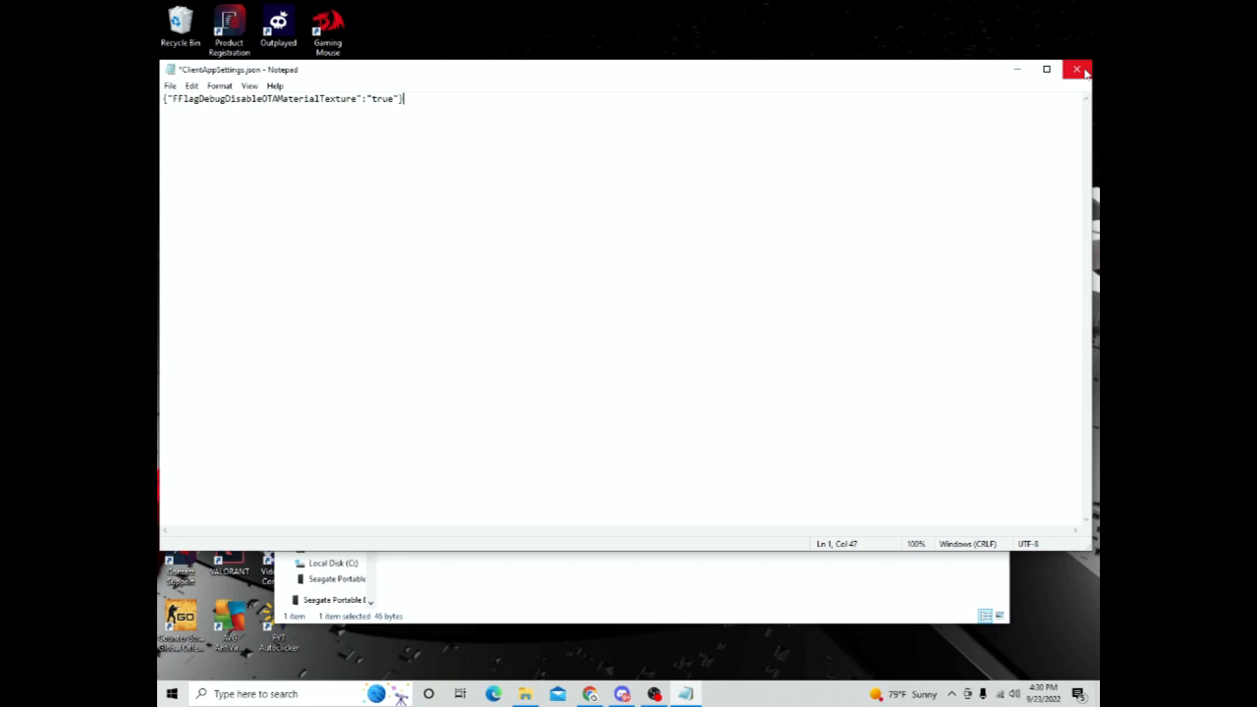
click(1076, 69)
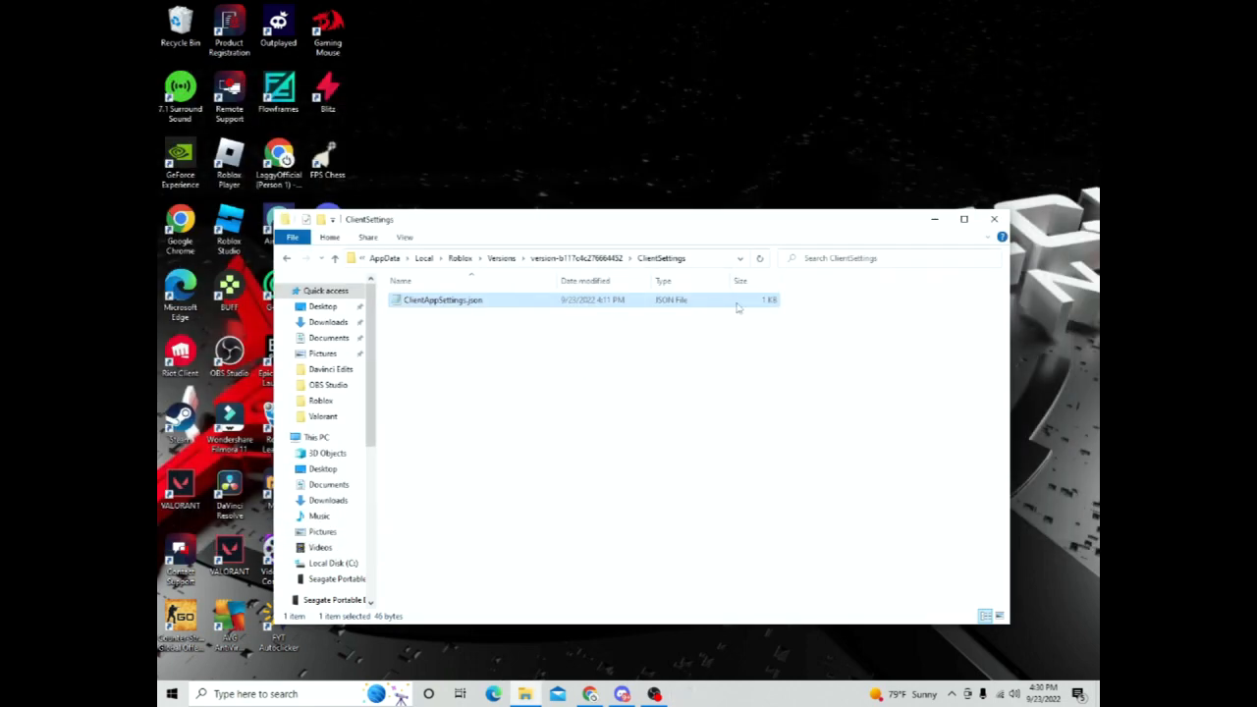
Step: Save the ClientAppSettings.json changes and go back up to the Roblox version folder
click(993, 220)
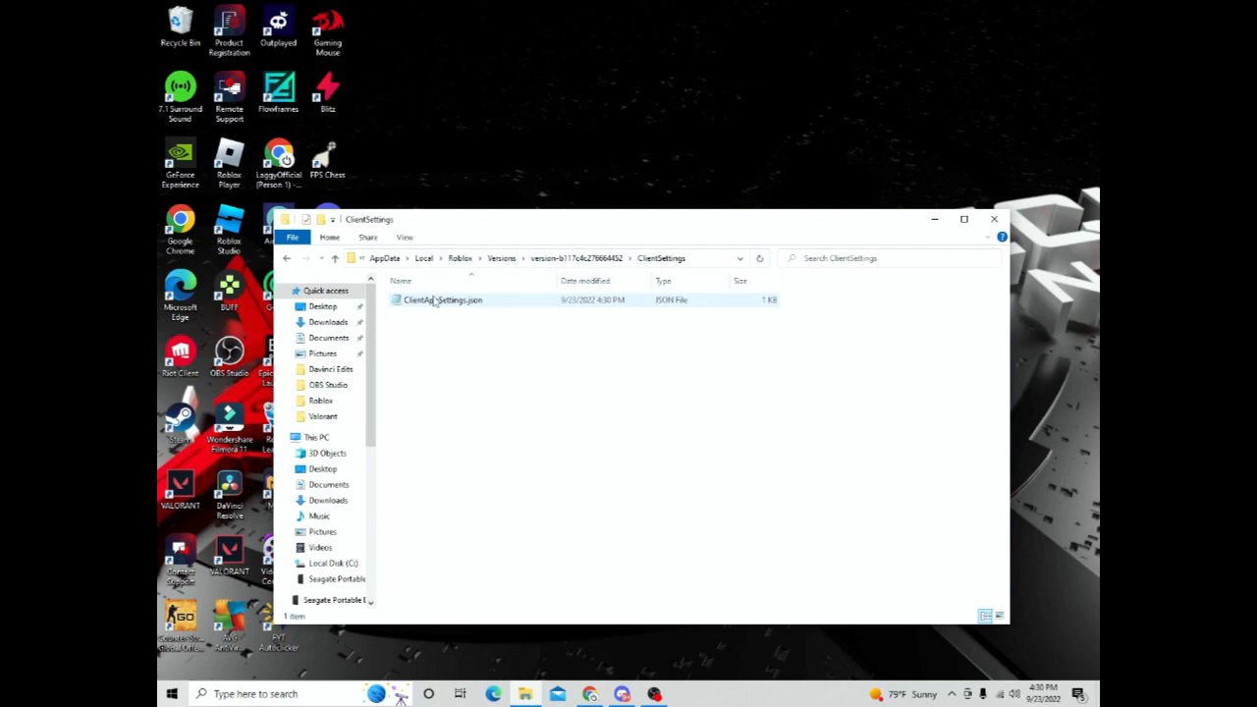
double_click(441, 298)
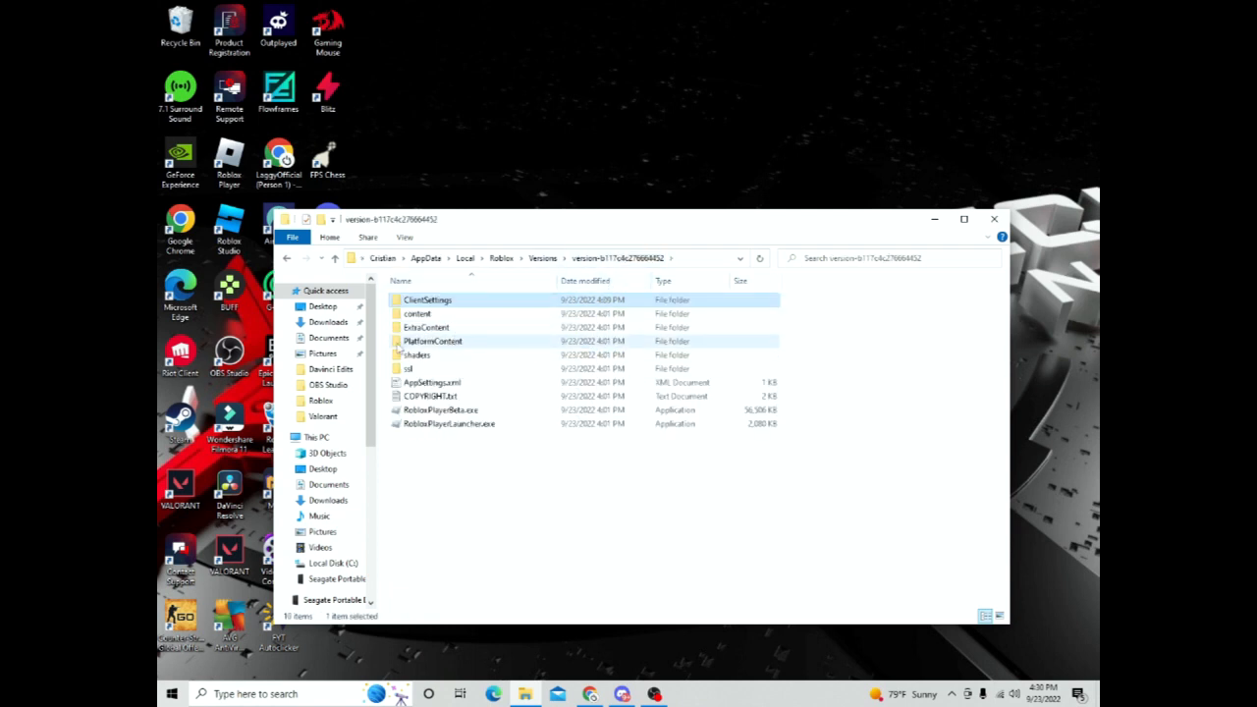
Step: Go into PlatformContent's pc folder, check its two remaining folders, then close File Explorer
double_click(432, 342)
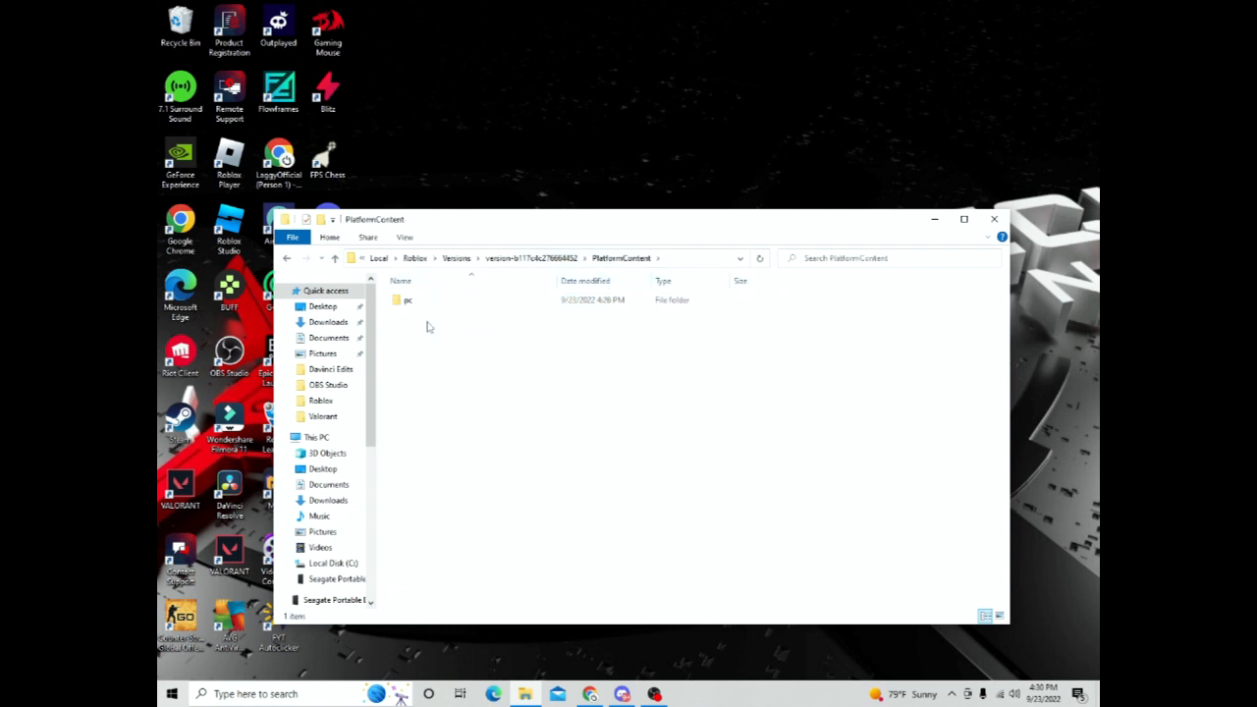
double_click(409, 299)
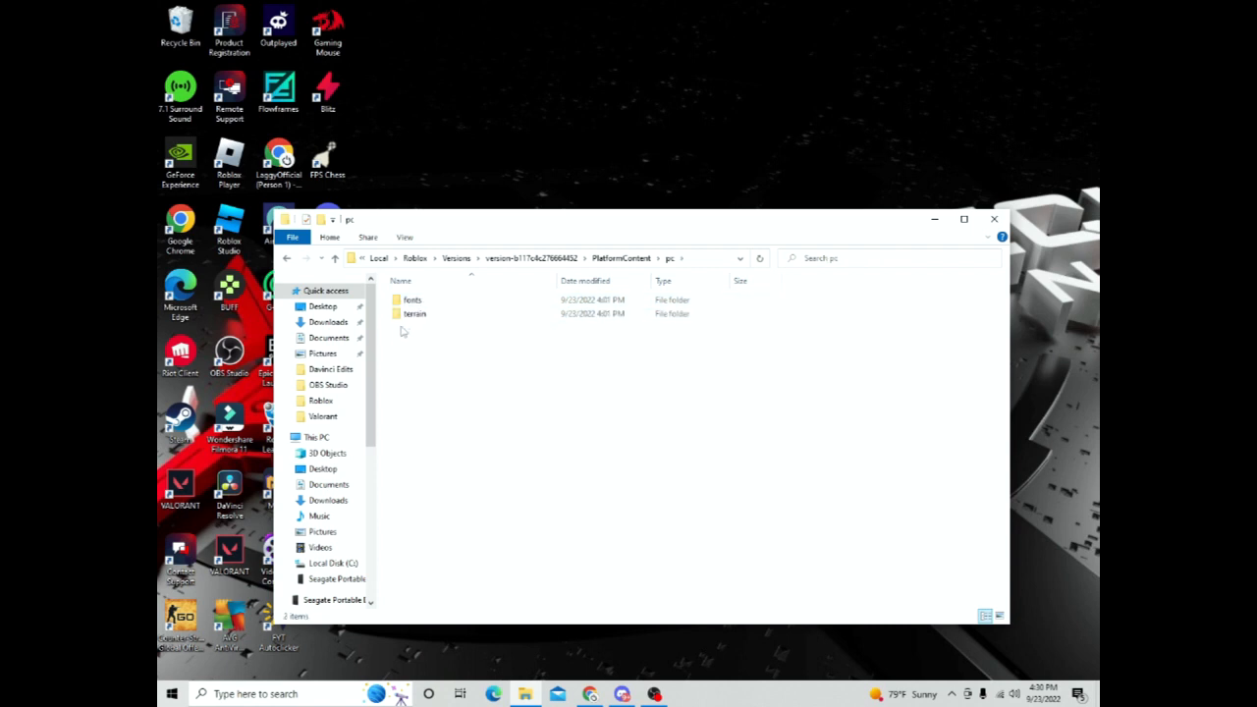
mouse_move(506, 373)
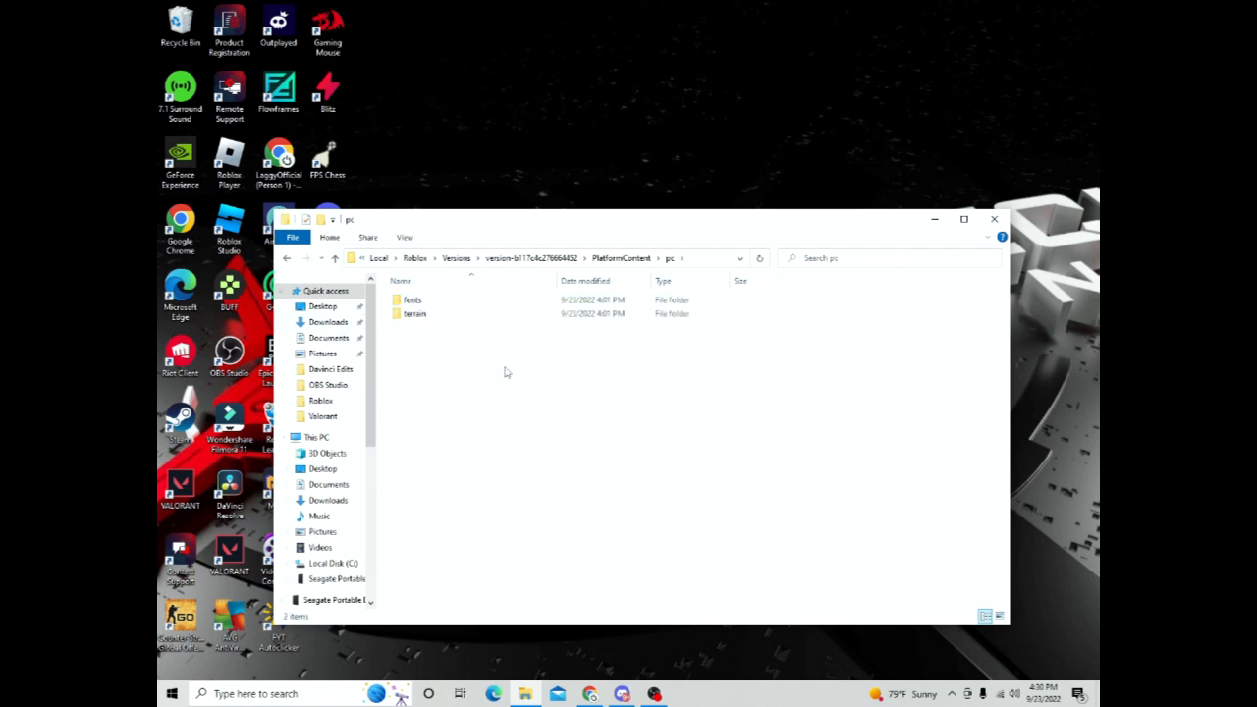
drag(507, 372, 619, 371)
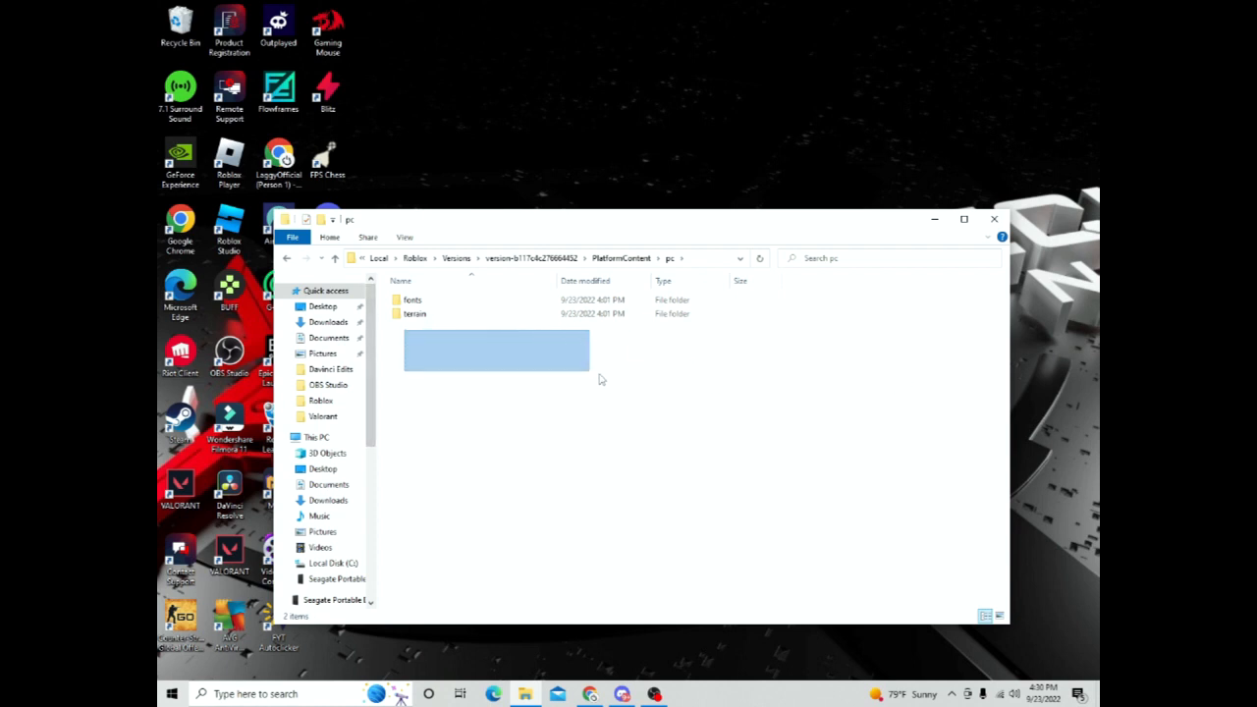
click(495, 357)
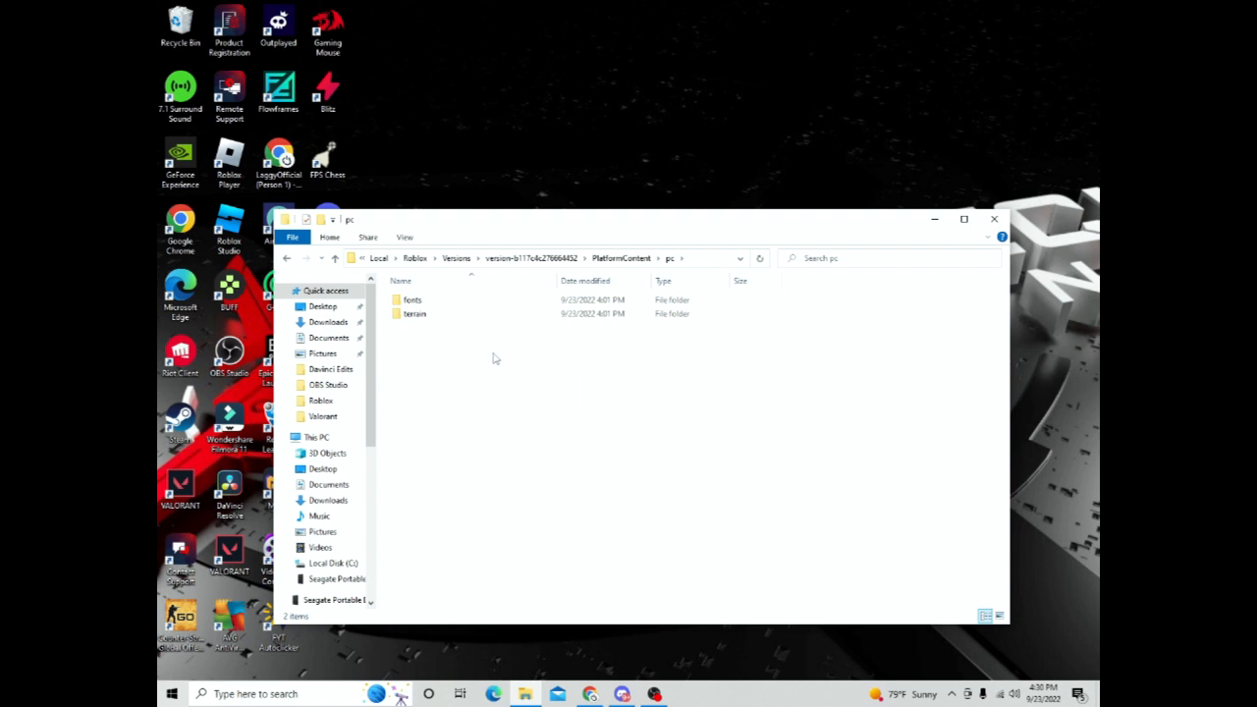
mouse_move(511, 361)
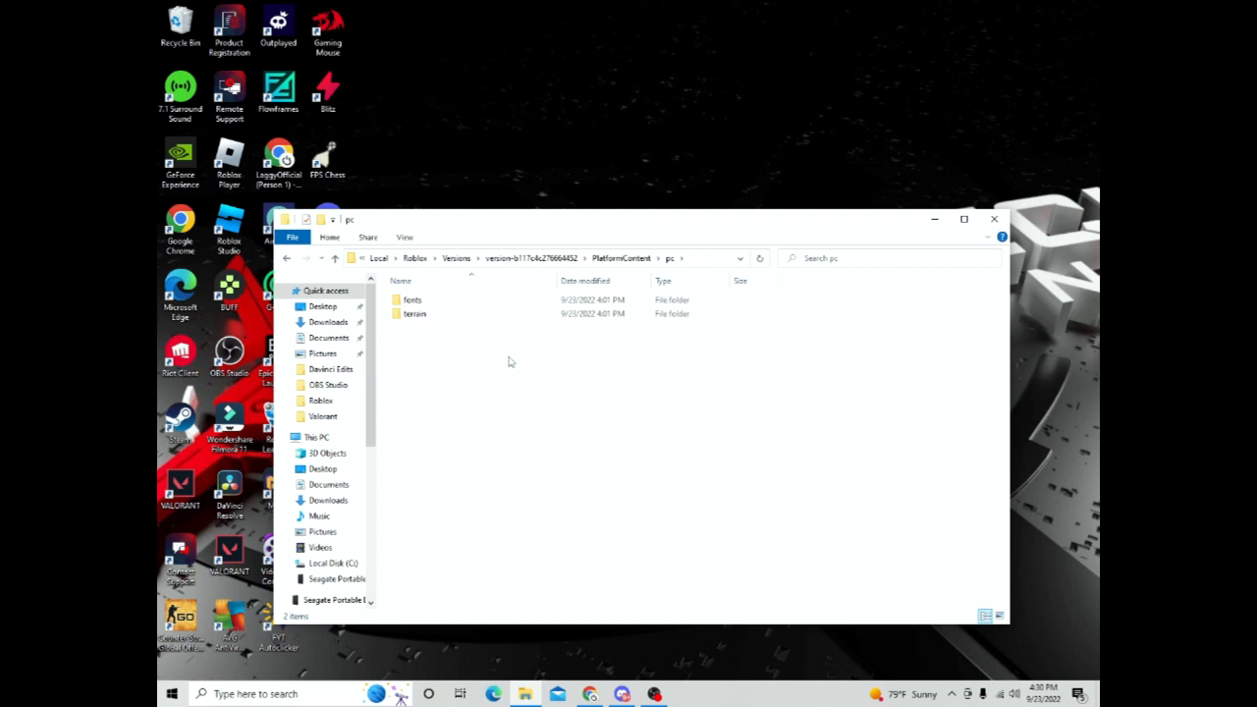
drag(402, 343, 520, 351)
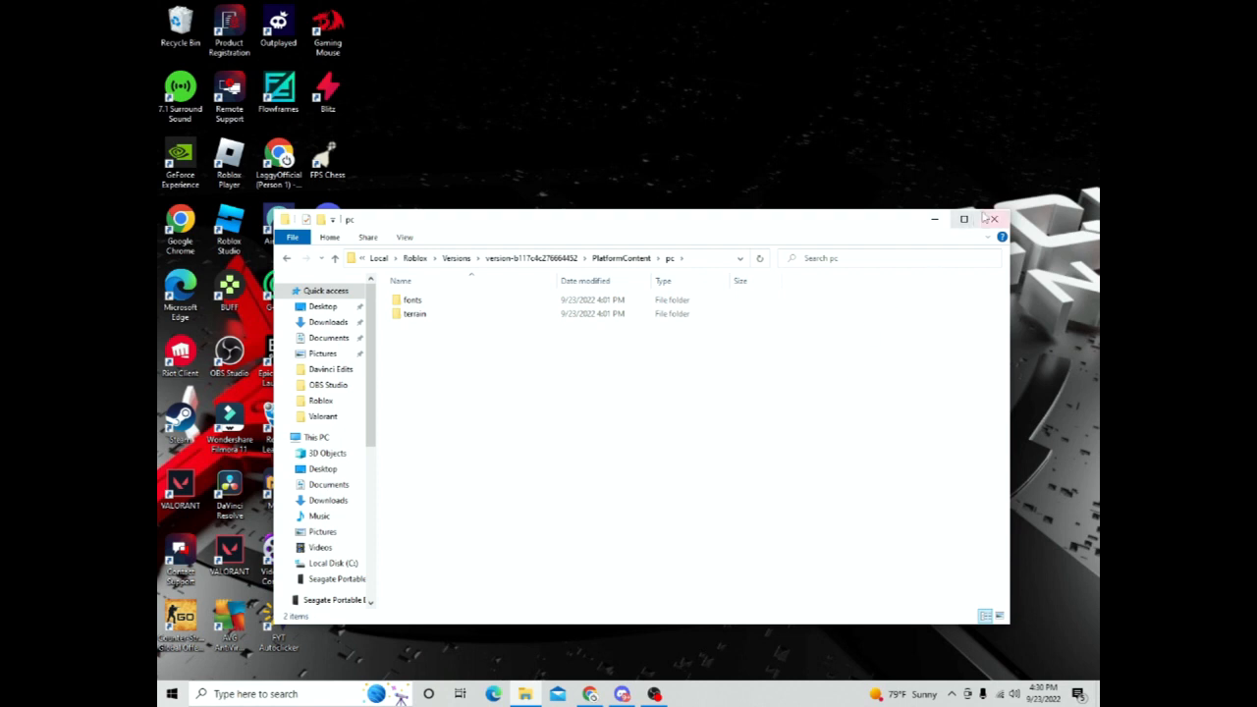
mouse_move(994, 220)
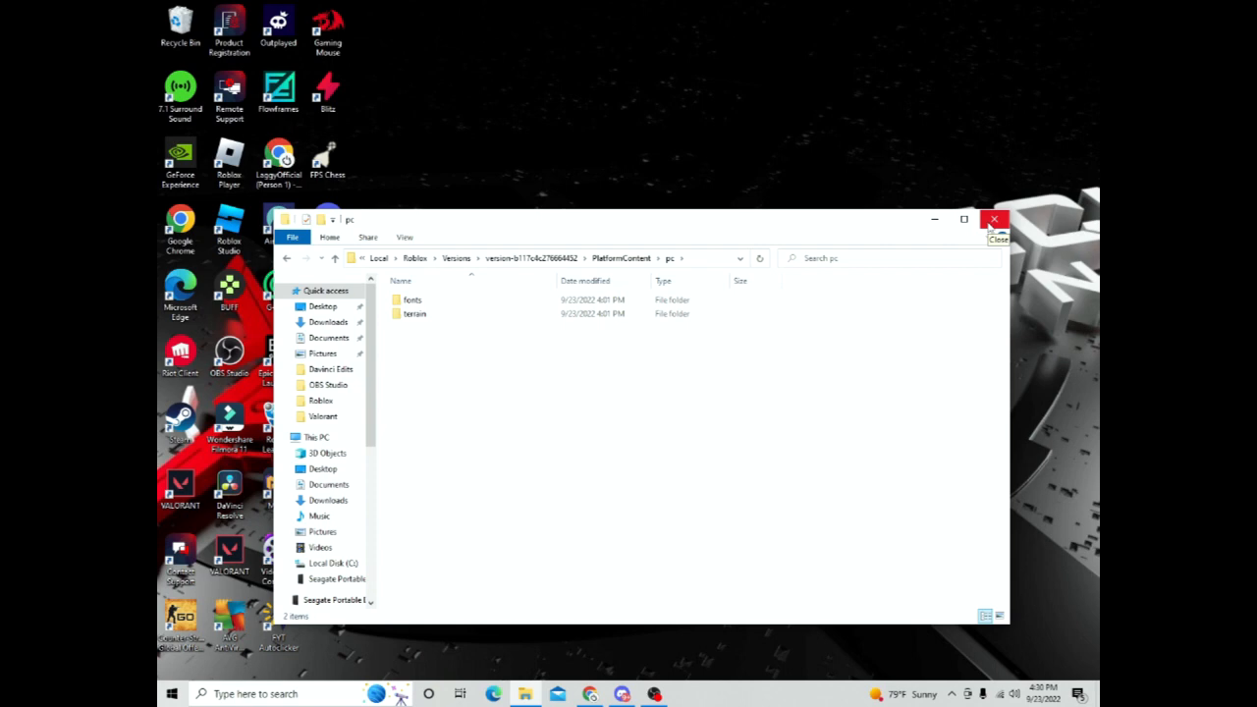
click(994, 220)
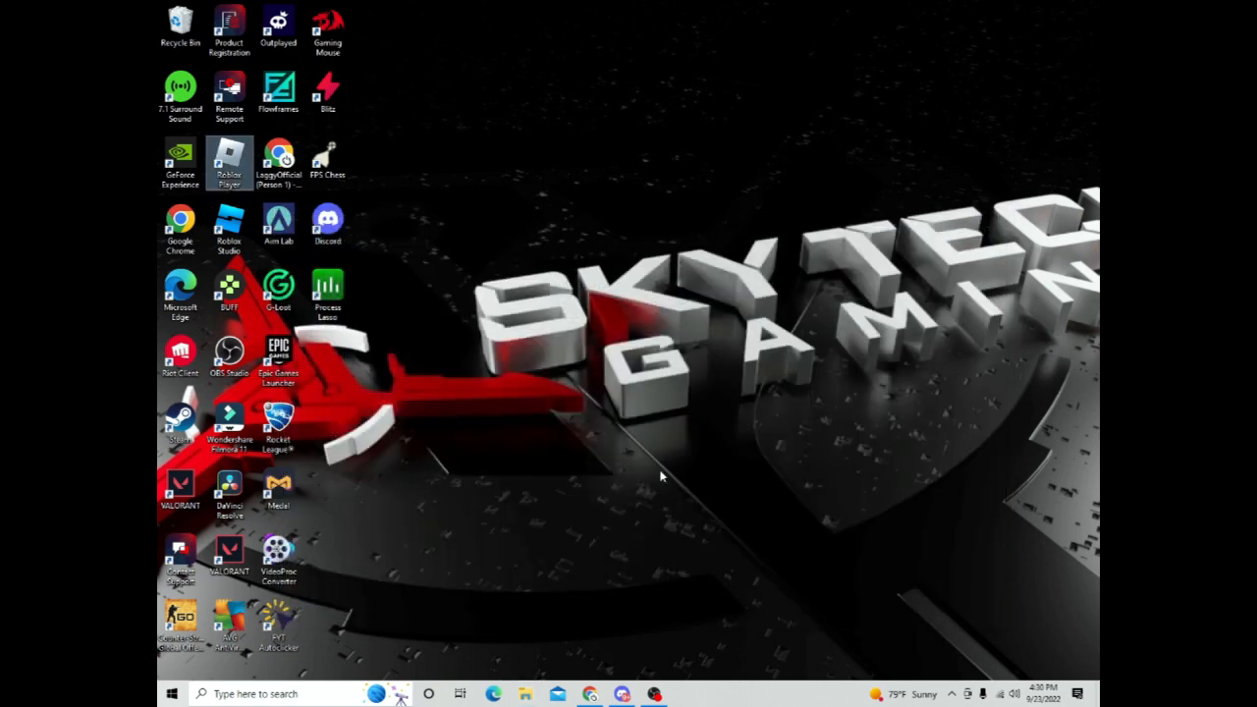
mouse_move(581, 322)
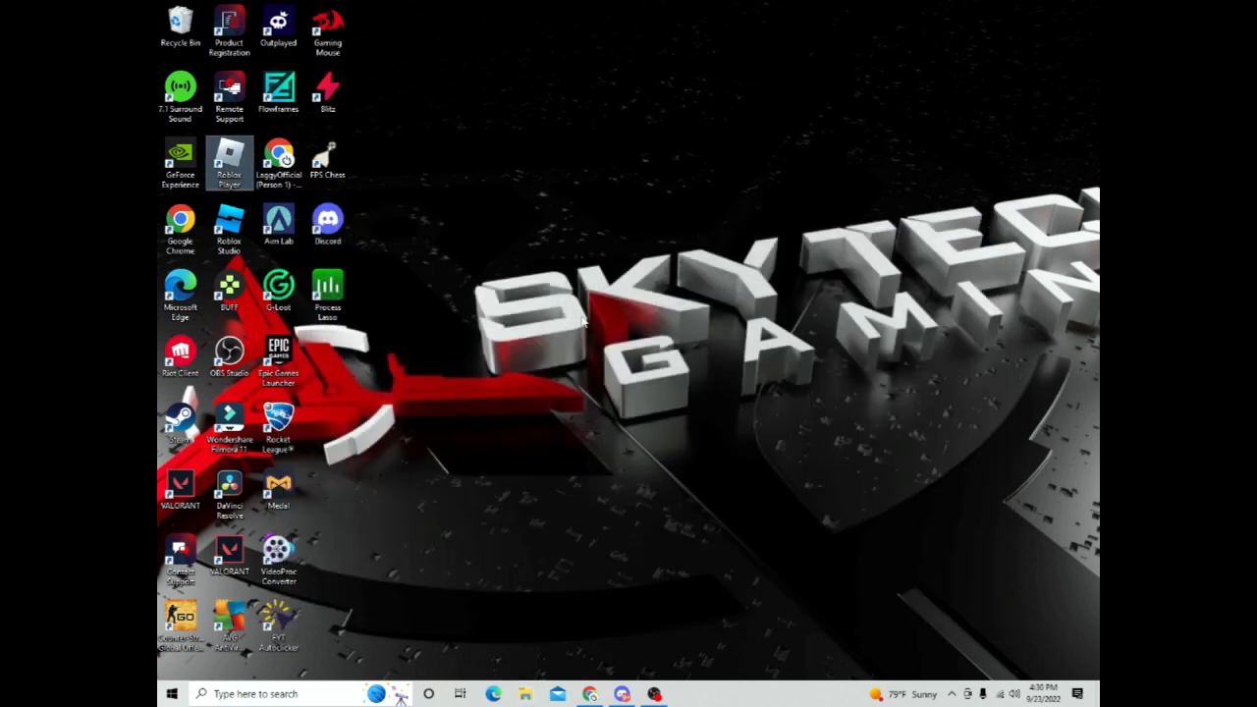